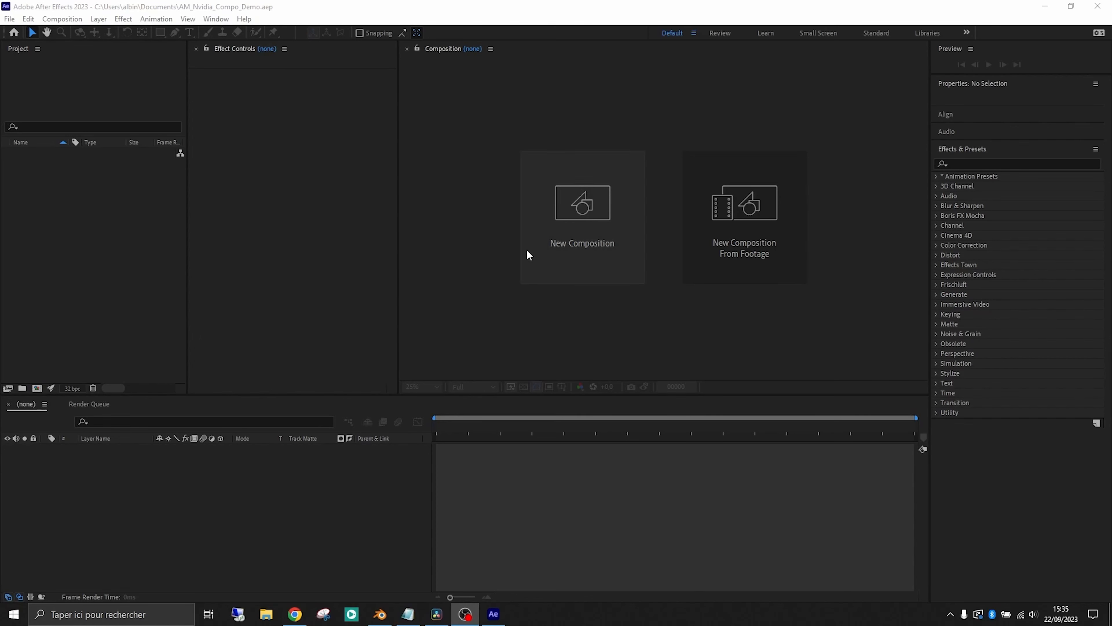
mouse_move(87, 252)
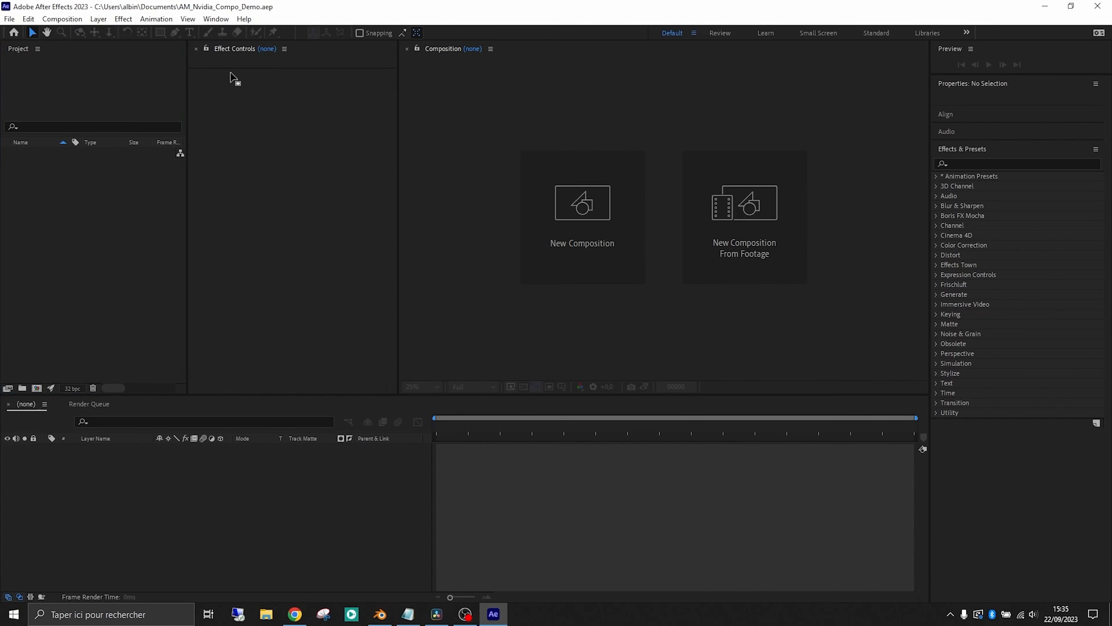
mouse_move(295, 188)
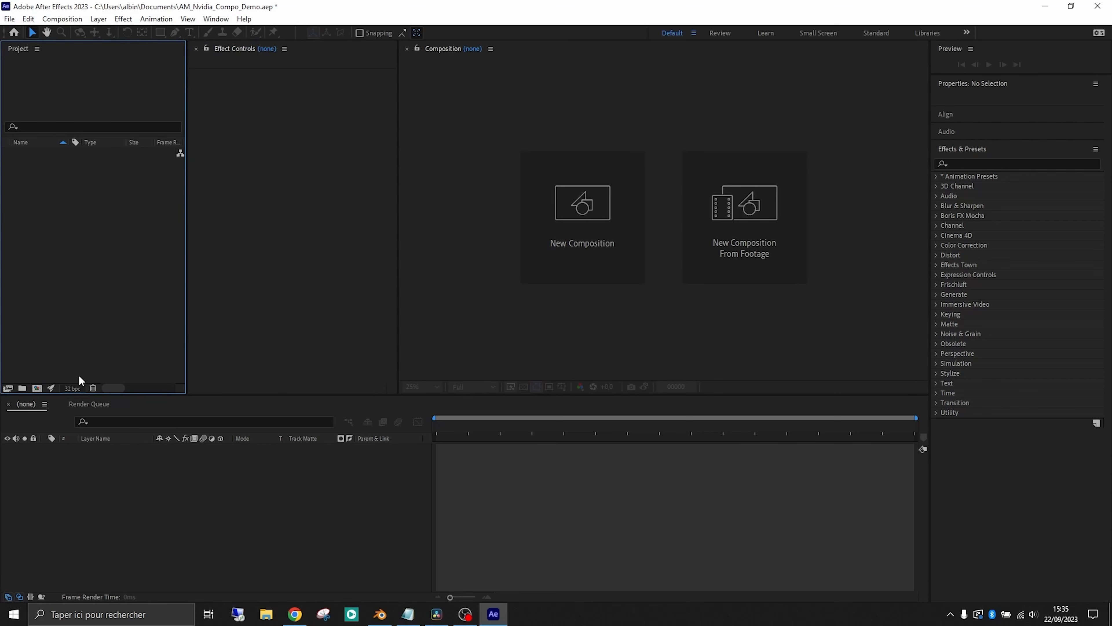
mouse_move(51, 388)
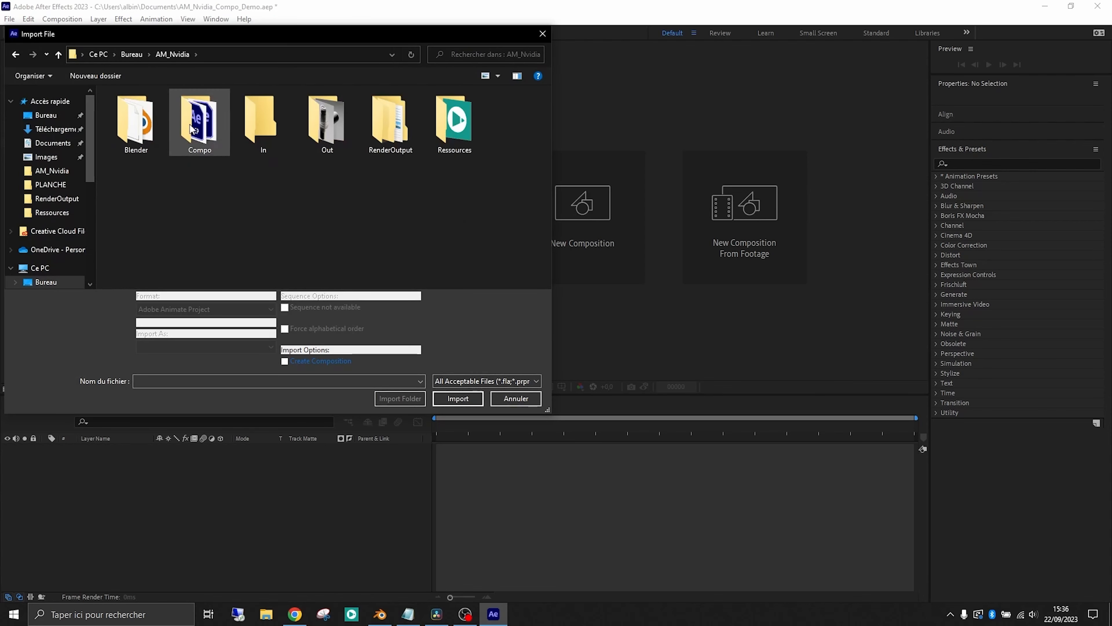
Step: Import P010_0000.exr from RenderOutput > P010 as an OpenEXR sequence and select it
double_click(391, 121)
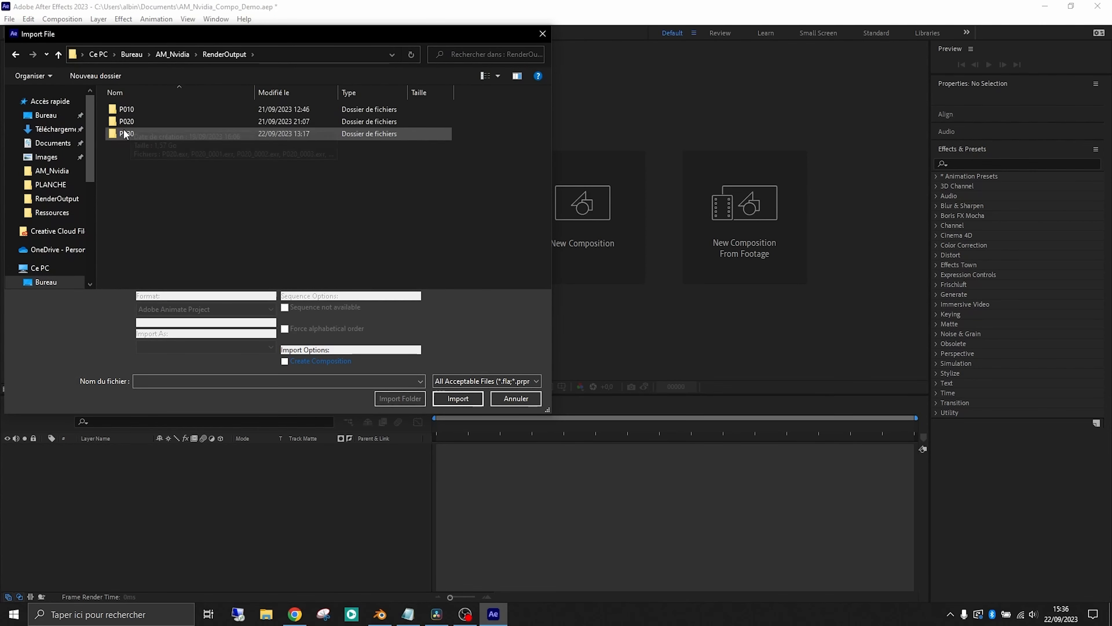
double_click(125, 134)
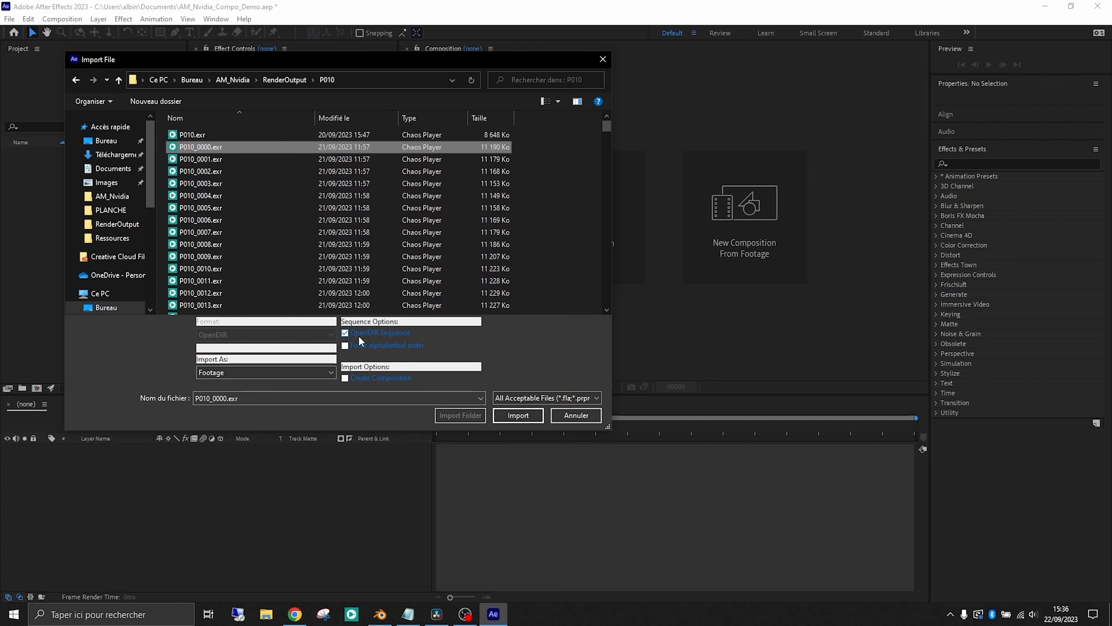
left_click(518, 414)
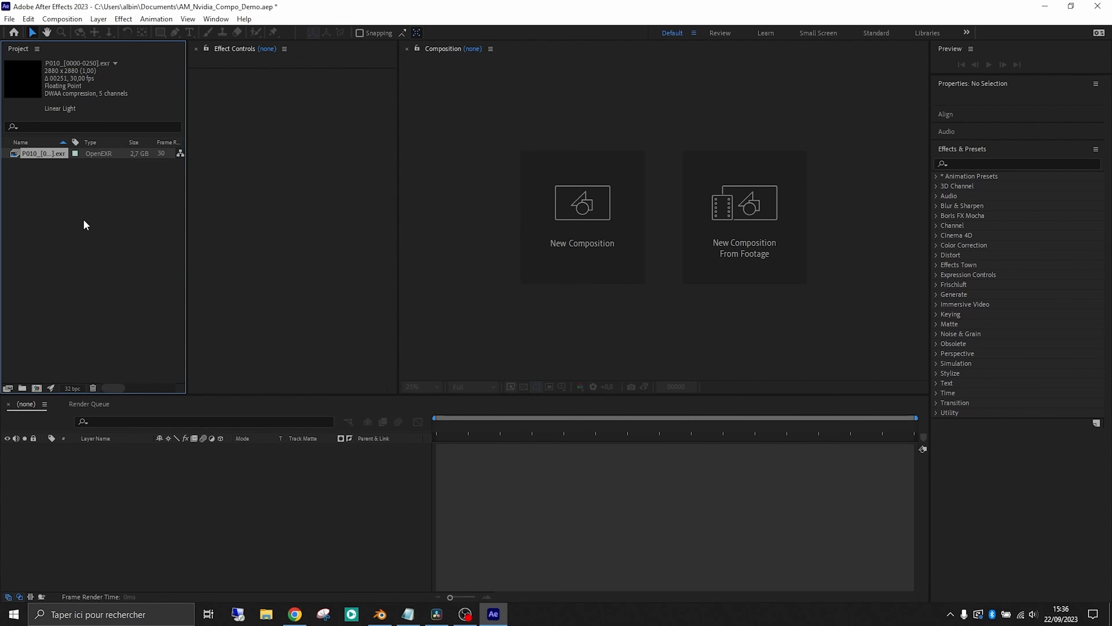
left_click(583, 206)
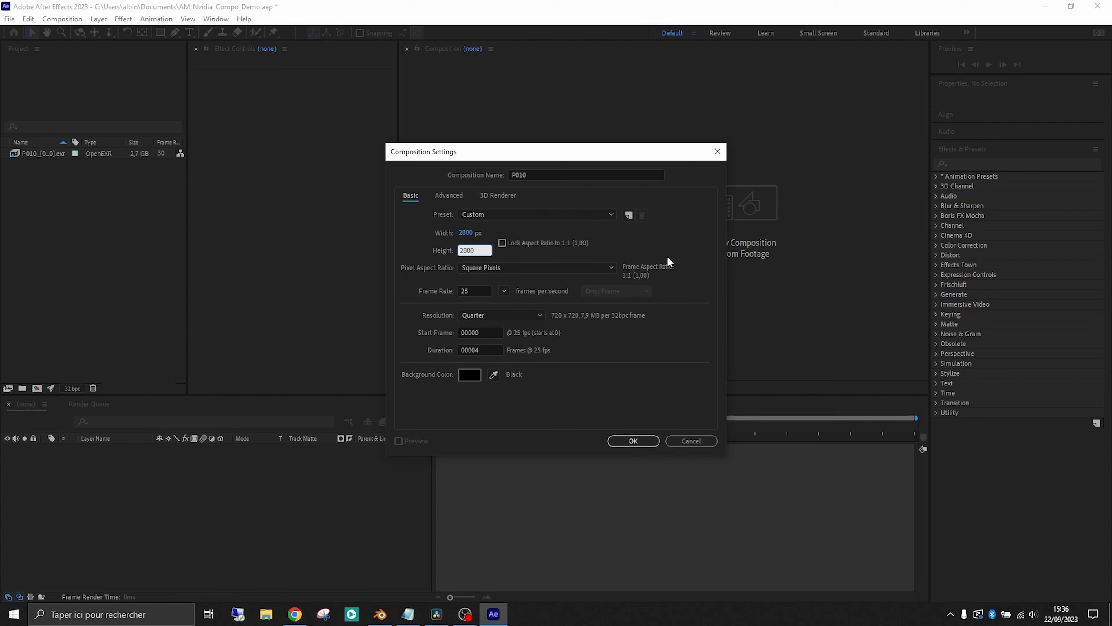
Step: Create the P010 composition at 2880×2880, 25 fps, 250 frames and select the hair footage layer
left_click(481, 350)
type("00250")
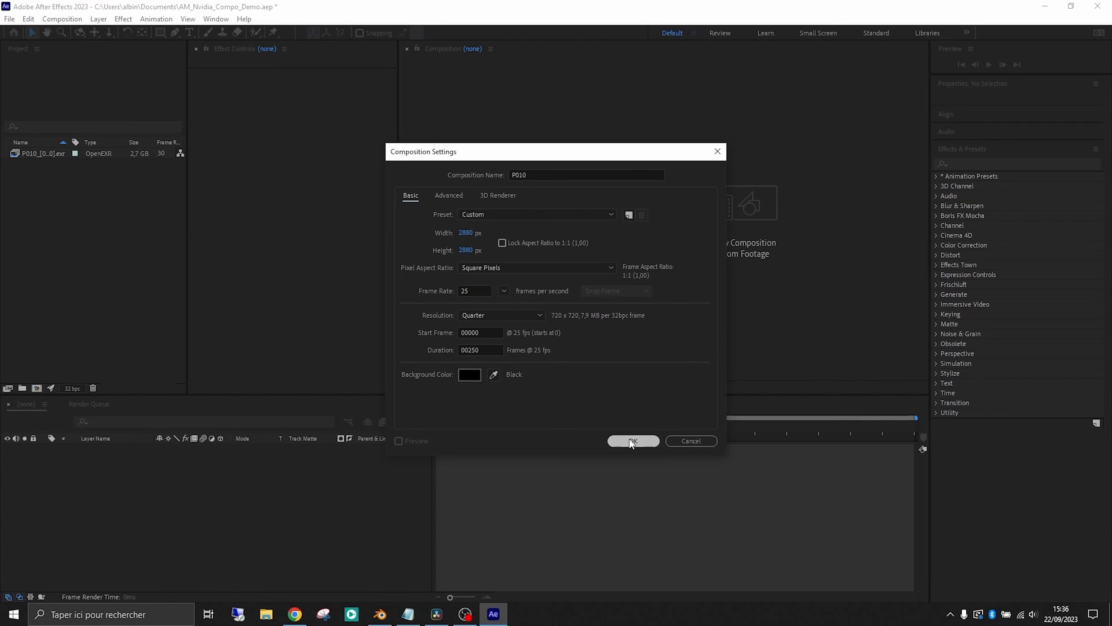
left_click(634, 441)
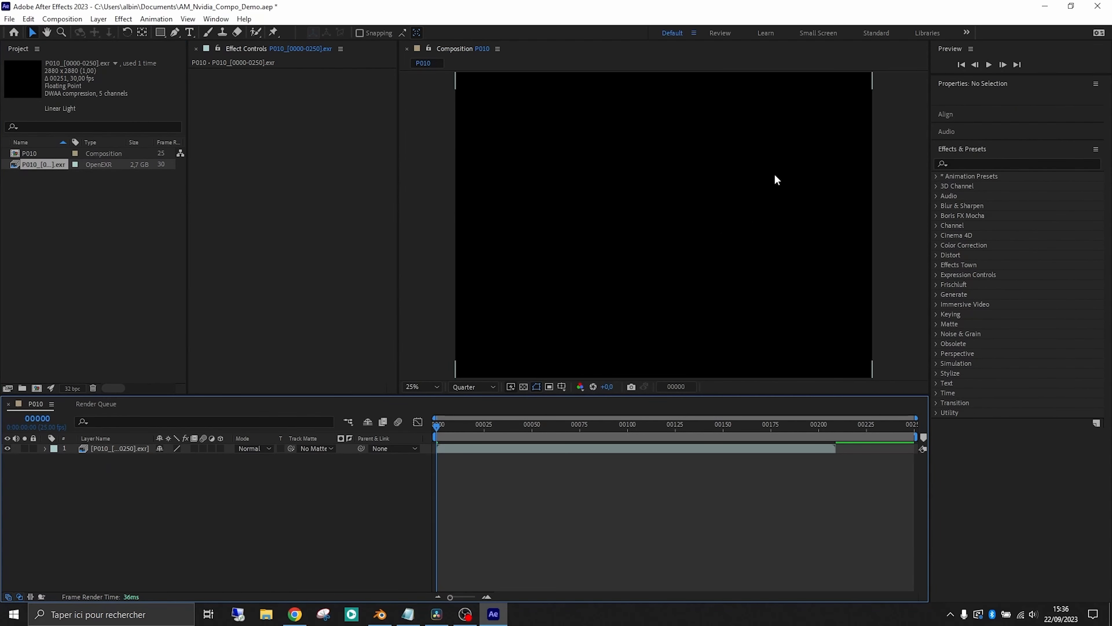
left_click(44, 164)
type("e")
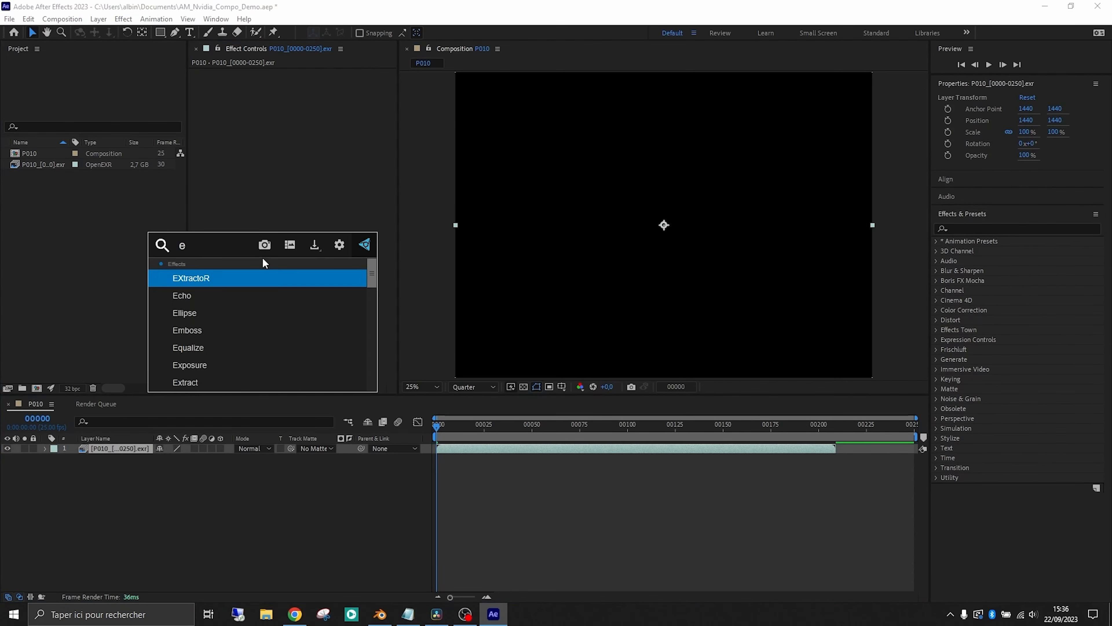
Step: Apply EXtractoR with ViewLayer.Combined RGBA channels, then bring up the footage item's options
double_click(191, 279)
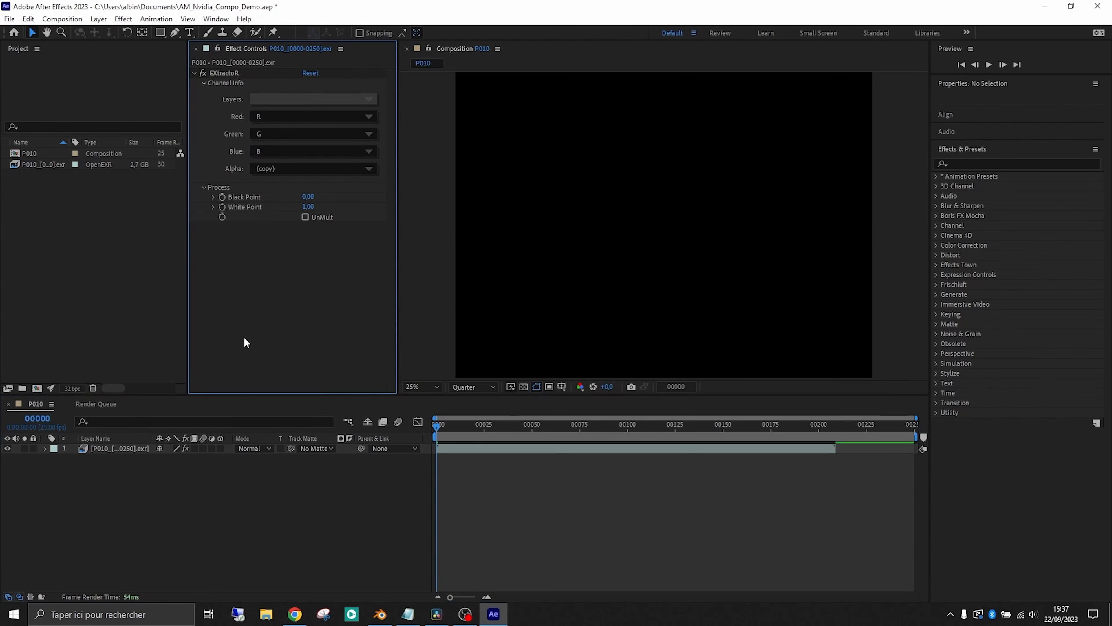
left_click(120, 448)
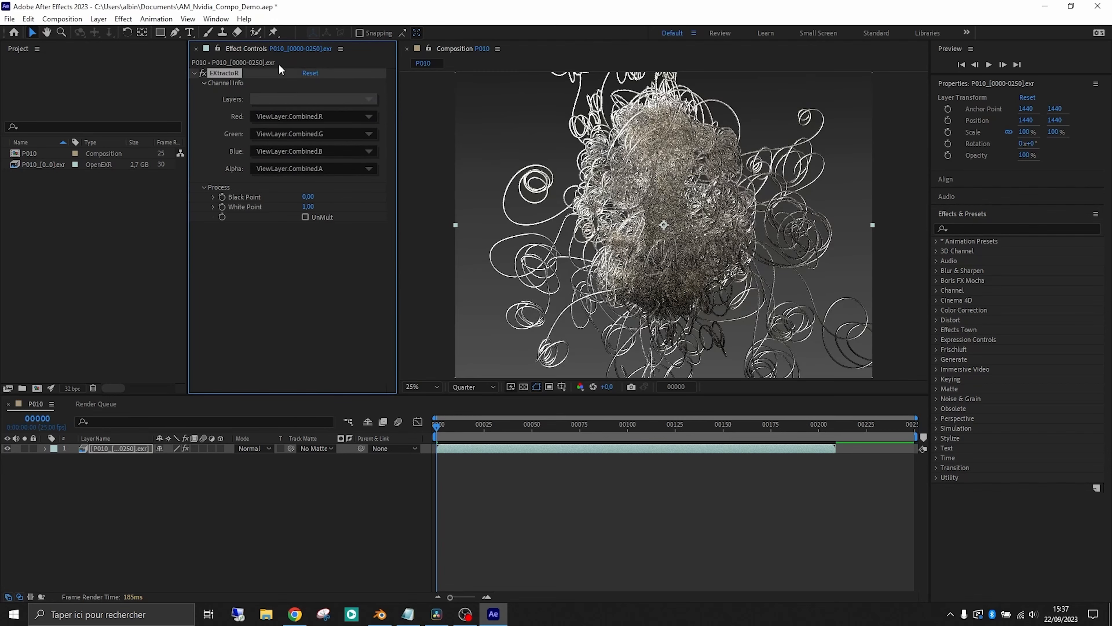
left_click(40, 164)
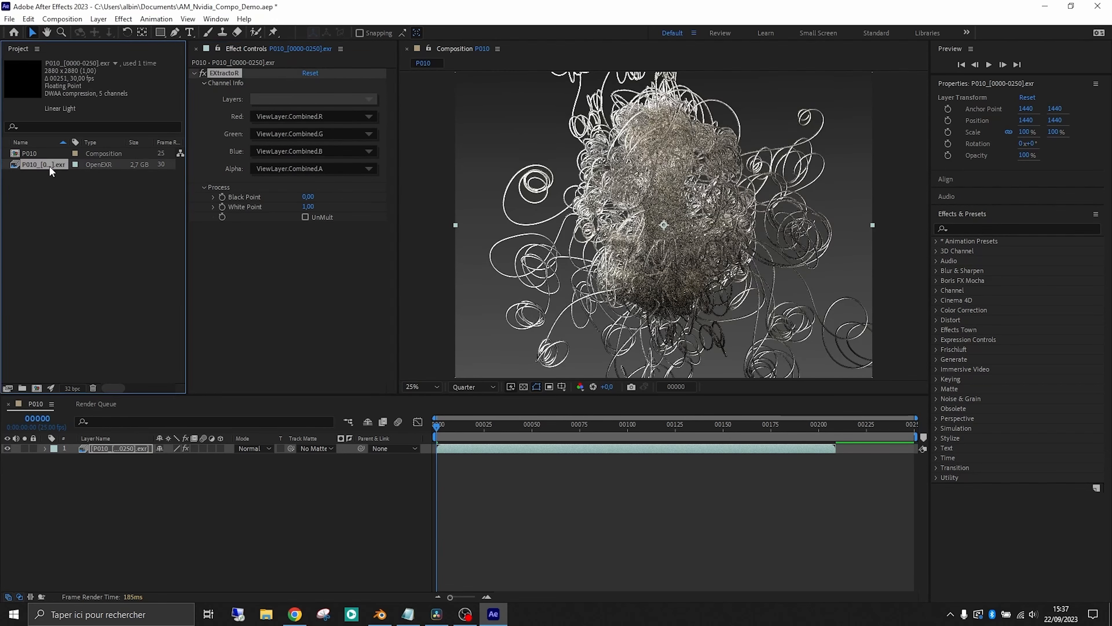
right_click(44, 165)
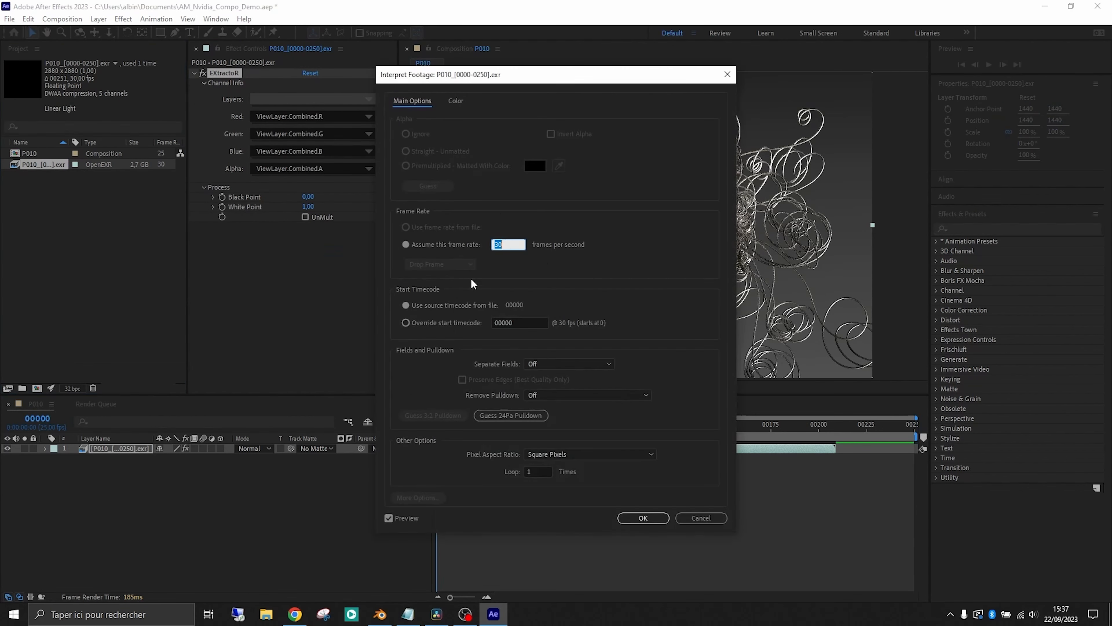
Step: Interpret the EXR sequence at 25 fps with Preserve RGB enabled
type("25")
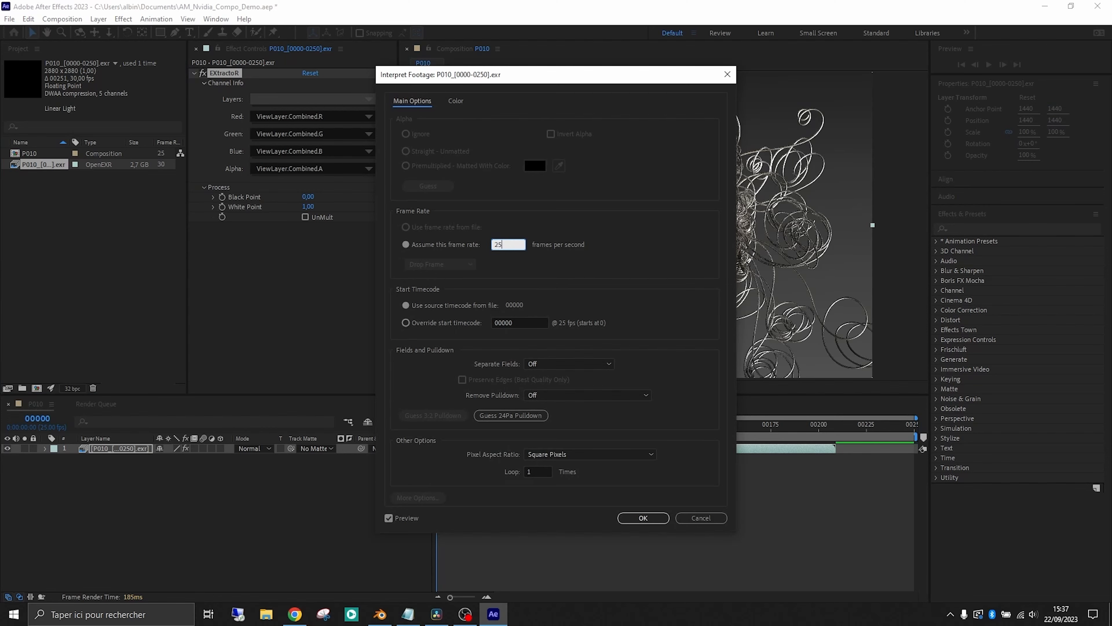
left_click(456, 101)
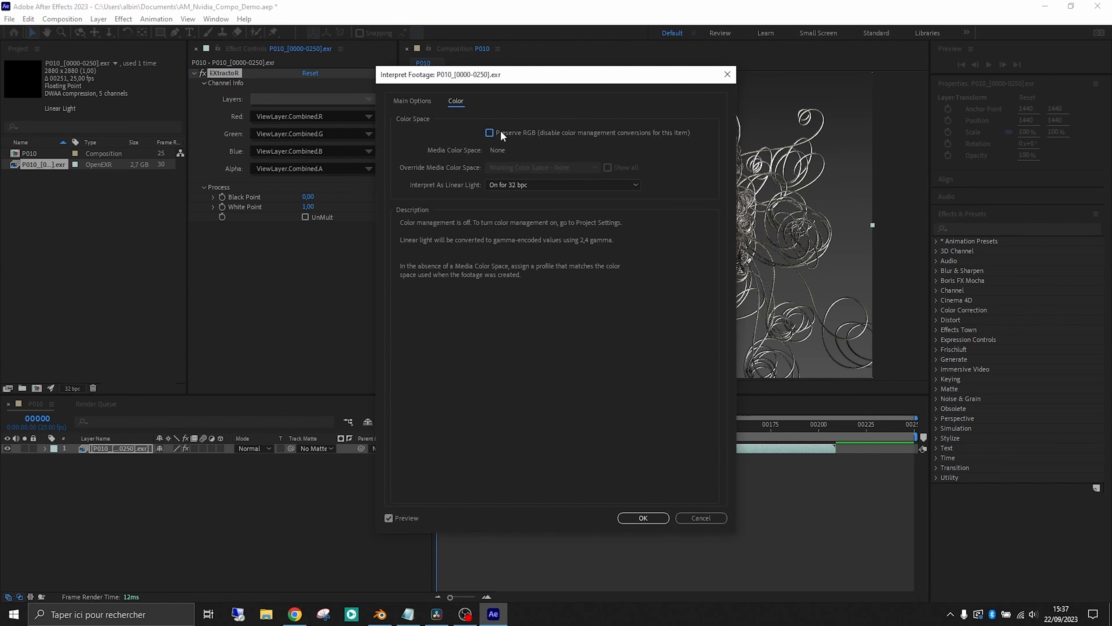
left_click(643, 518)
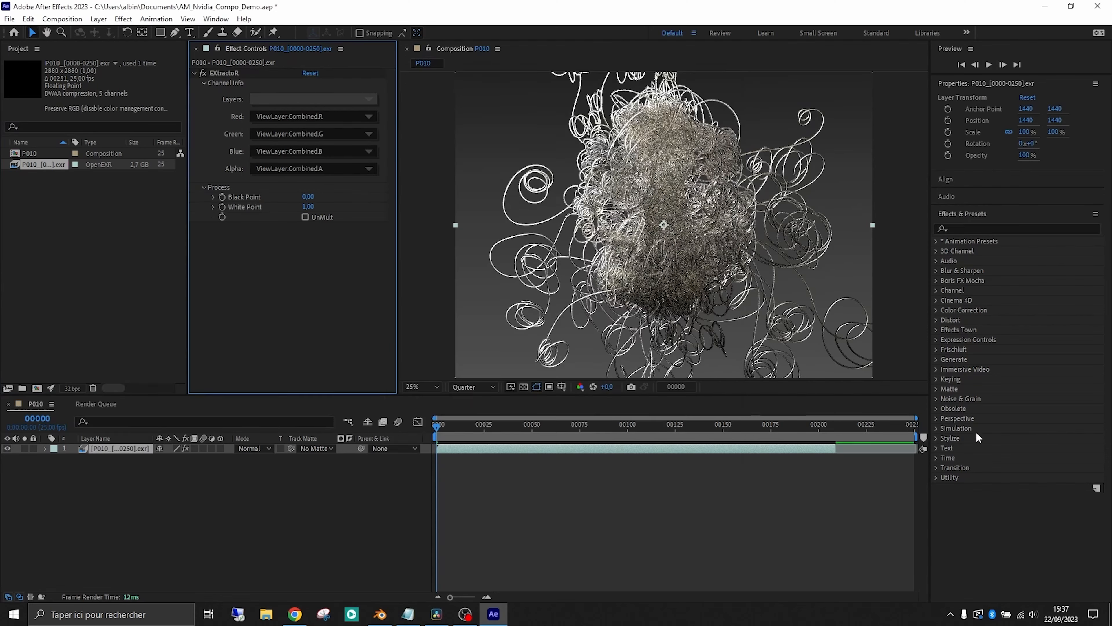
left_click(997, 228)
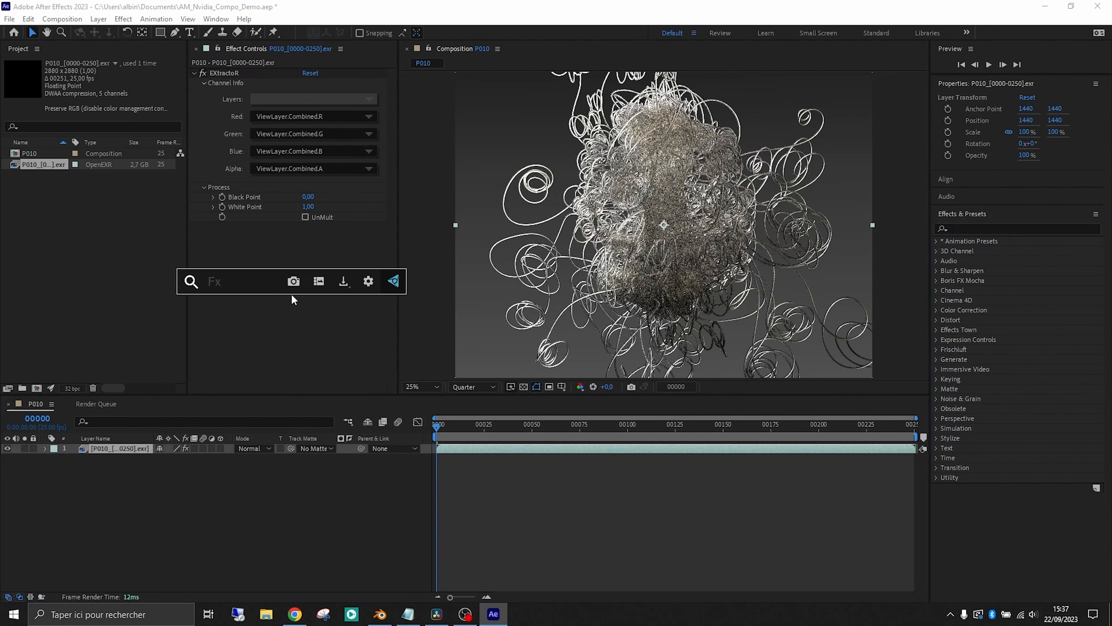
Step: Apply Render Filmic with Standard (Linear) input type and move to a mid-shot frame
type("film")
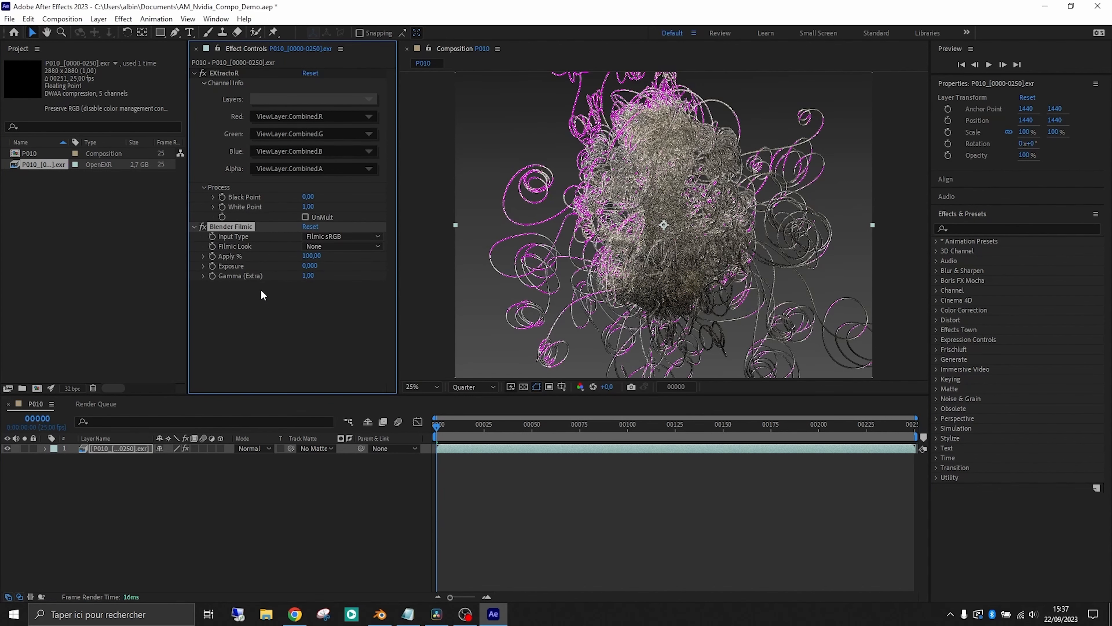
mouse_move(336, 262)
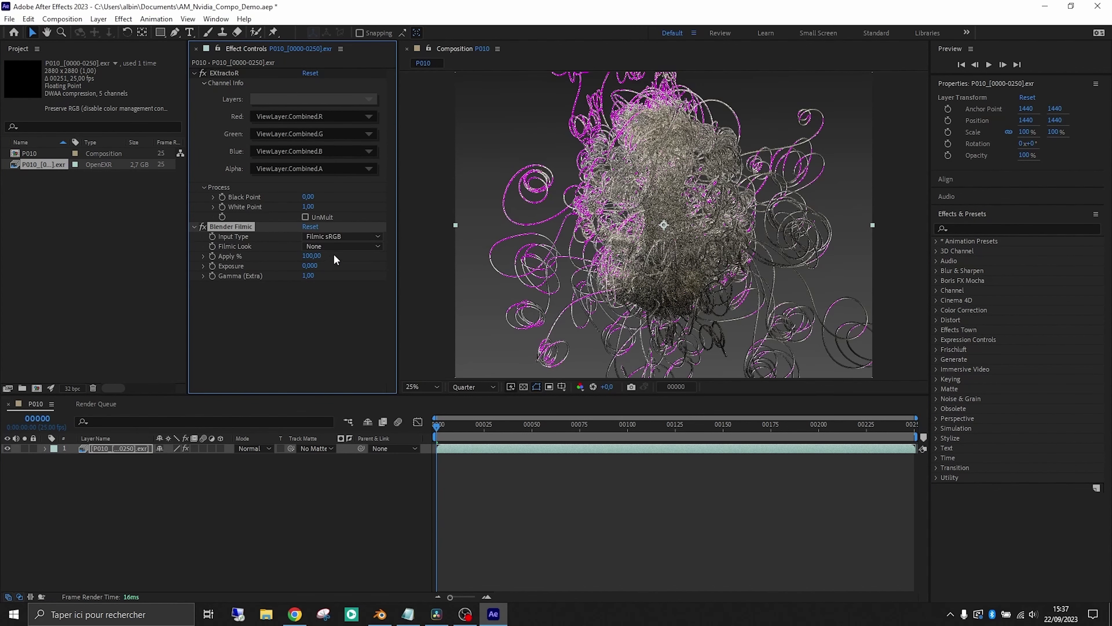
left_click(343, 236)
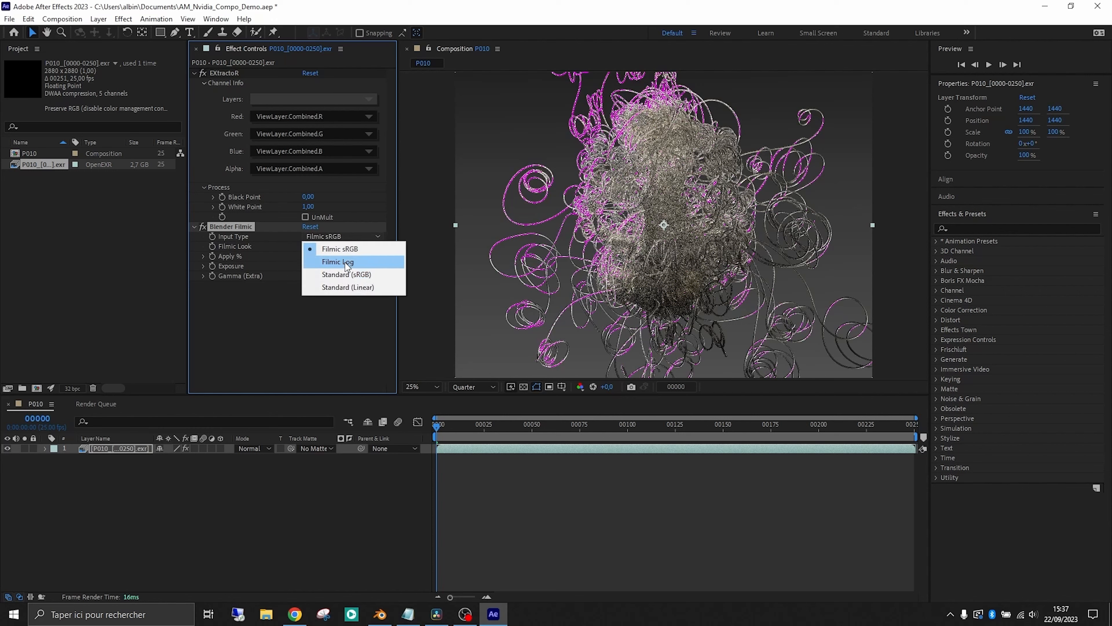
left_click(348, 286)
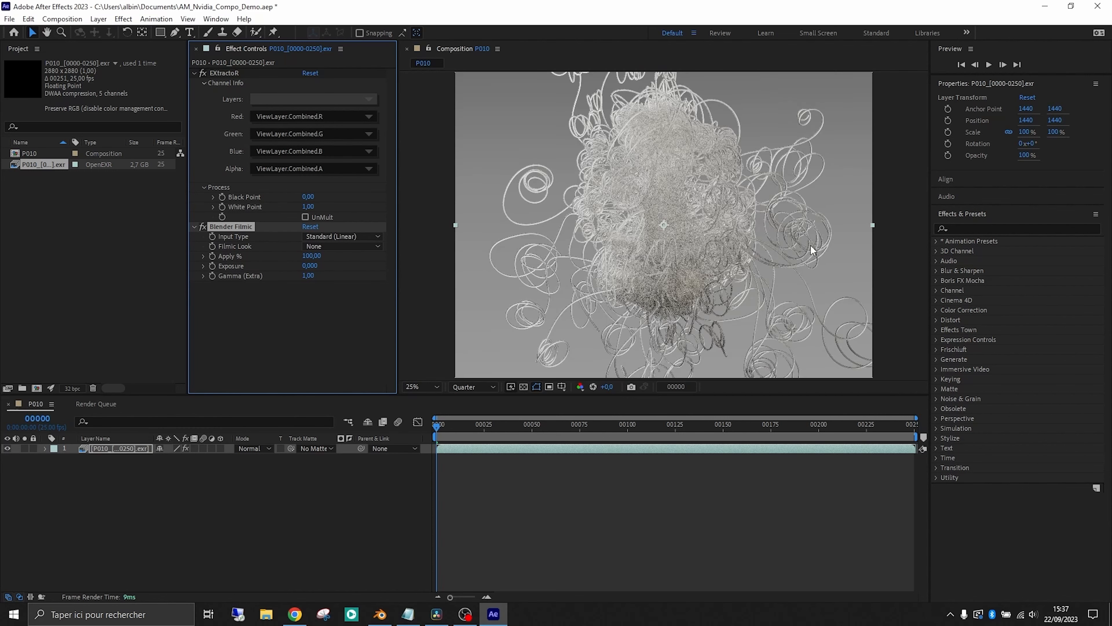
mouse_move(640, 451)
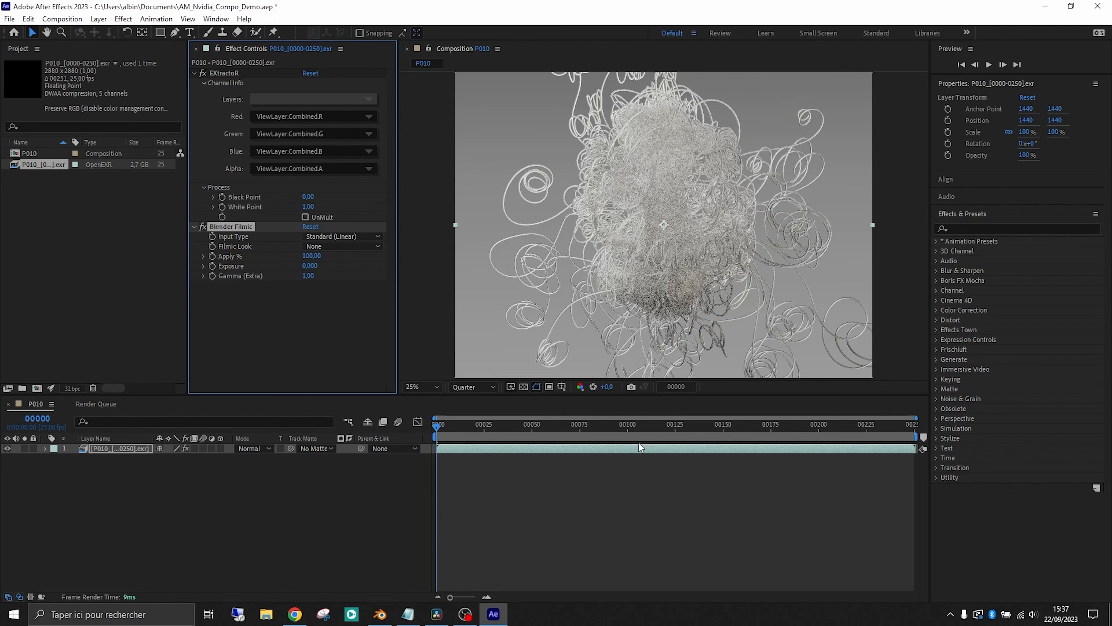
left_click(656, 426)
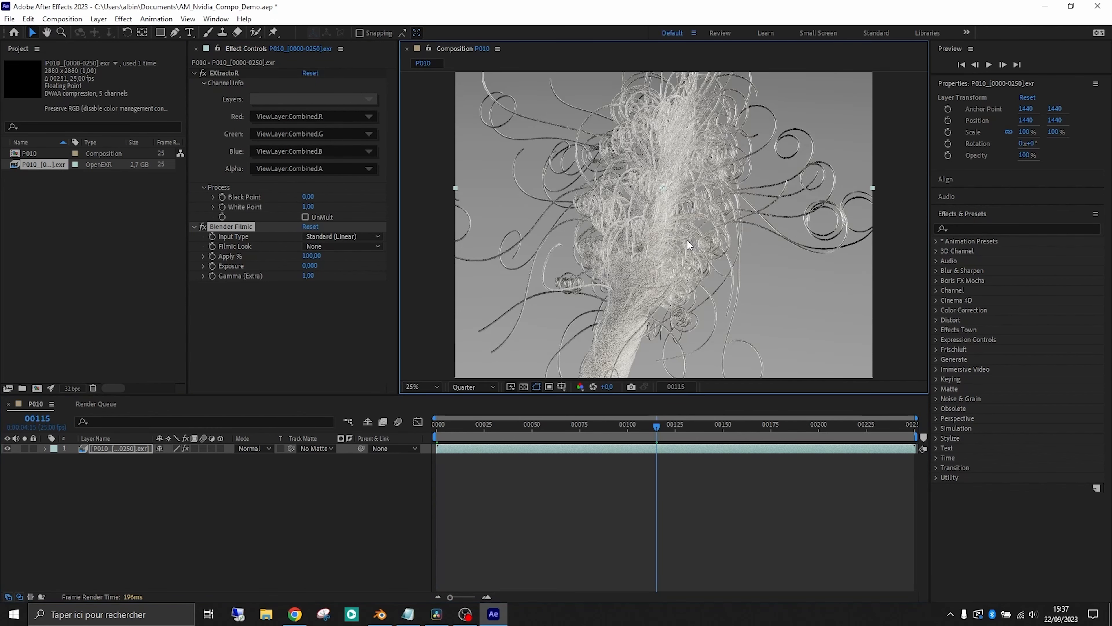
Step: Duplicate the footage as a DepthZ layer with Exposure -8.17 and gamma 0.10
left_click(473, 387)
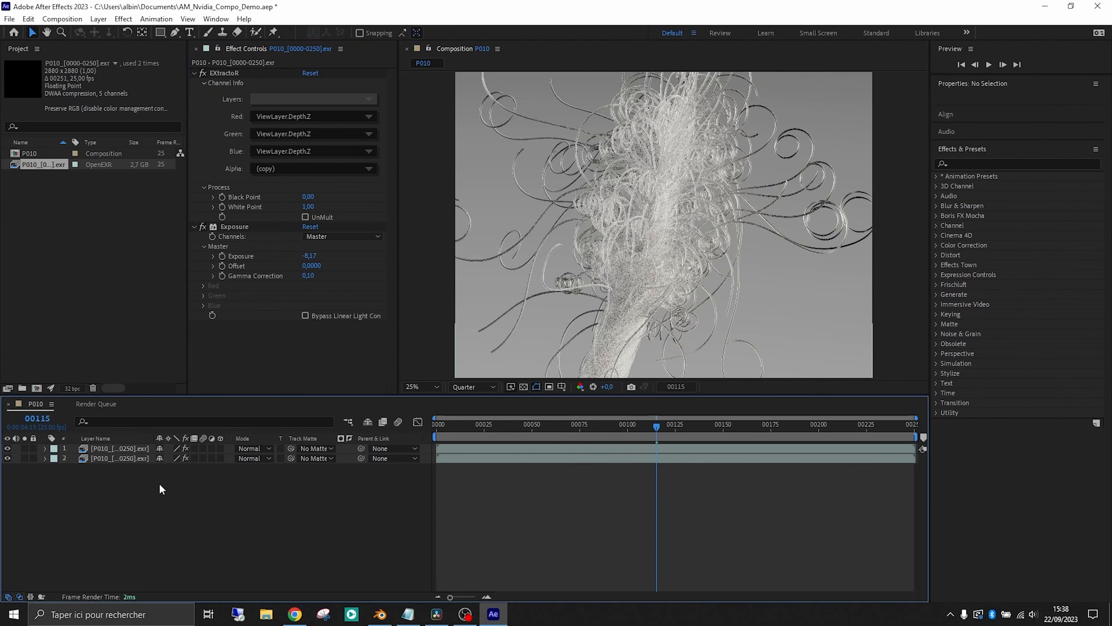
Step: Add a Depth Of Field layer sourcing the depth layer with effects and adjust the blur radius
left_click(97, 18)
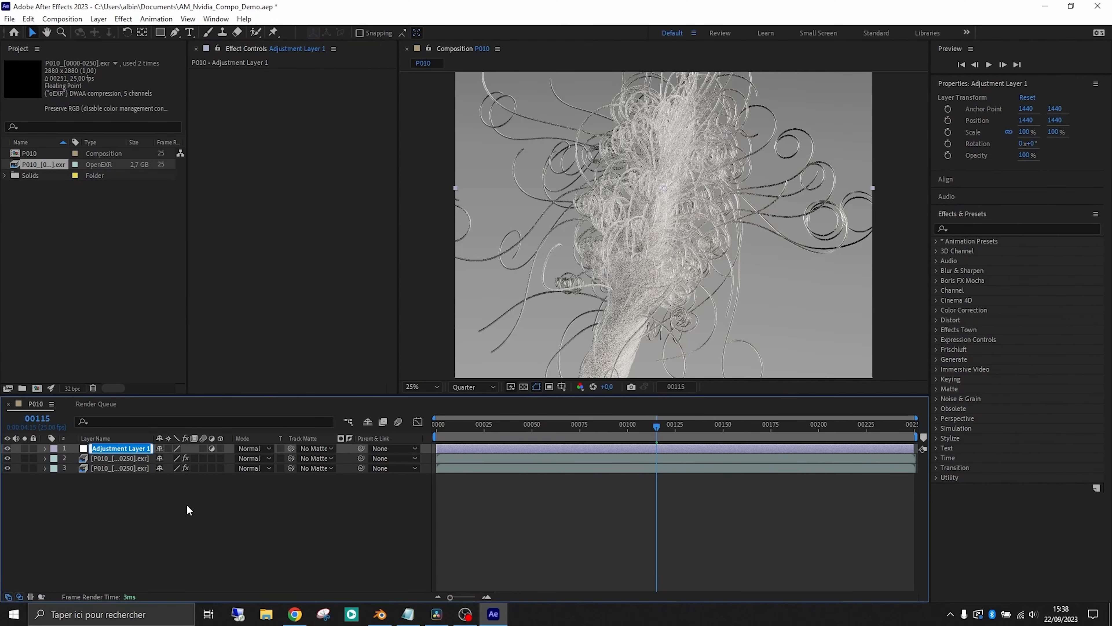
type("Depth Of Fiel")
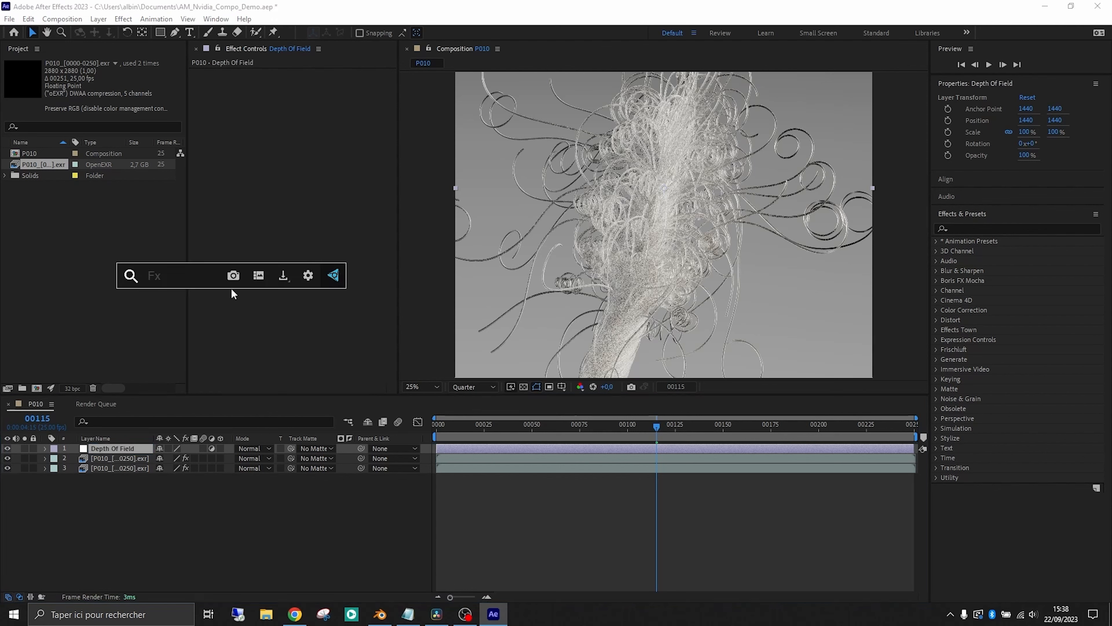
type("depth")
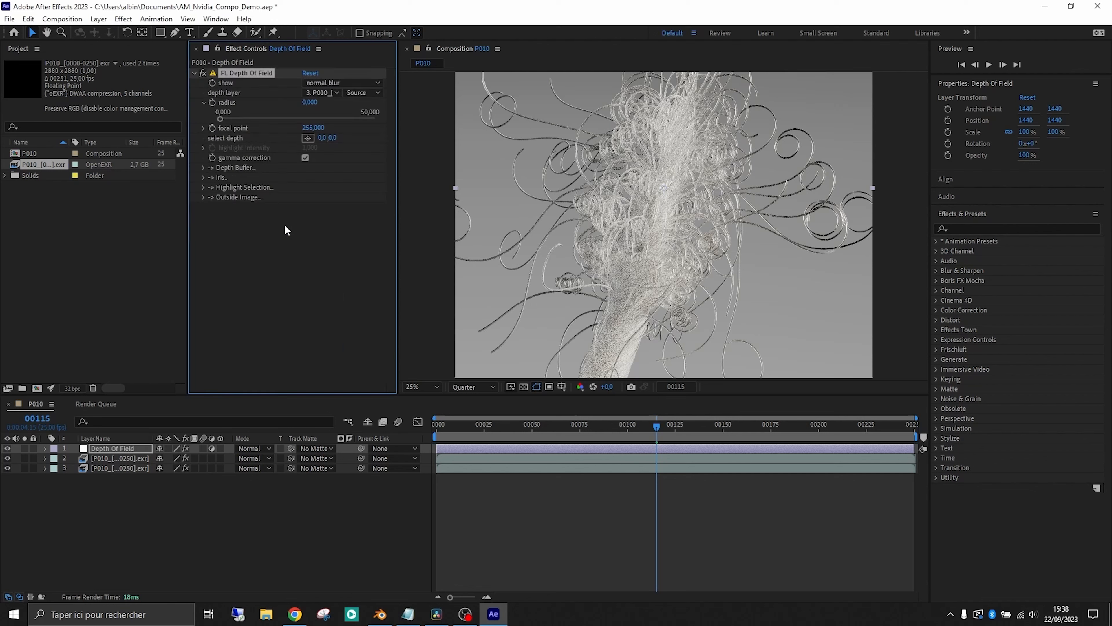
left_click(362, 92)
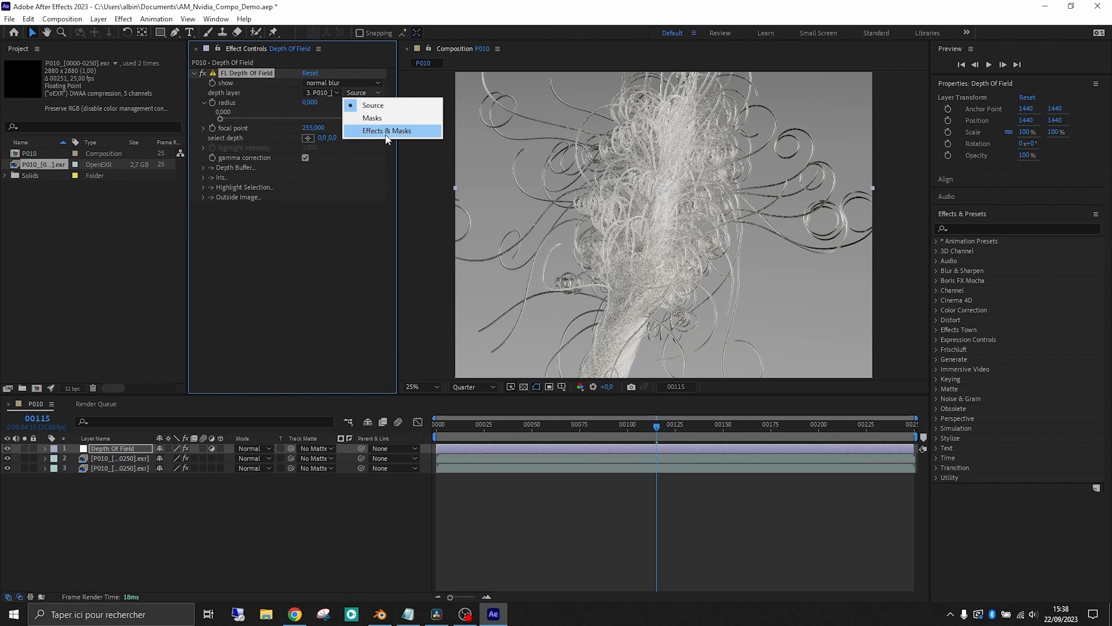
left_click(387, 131)
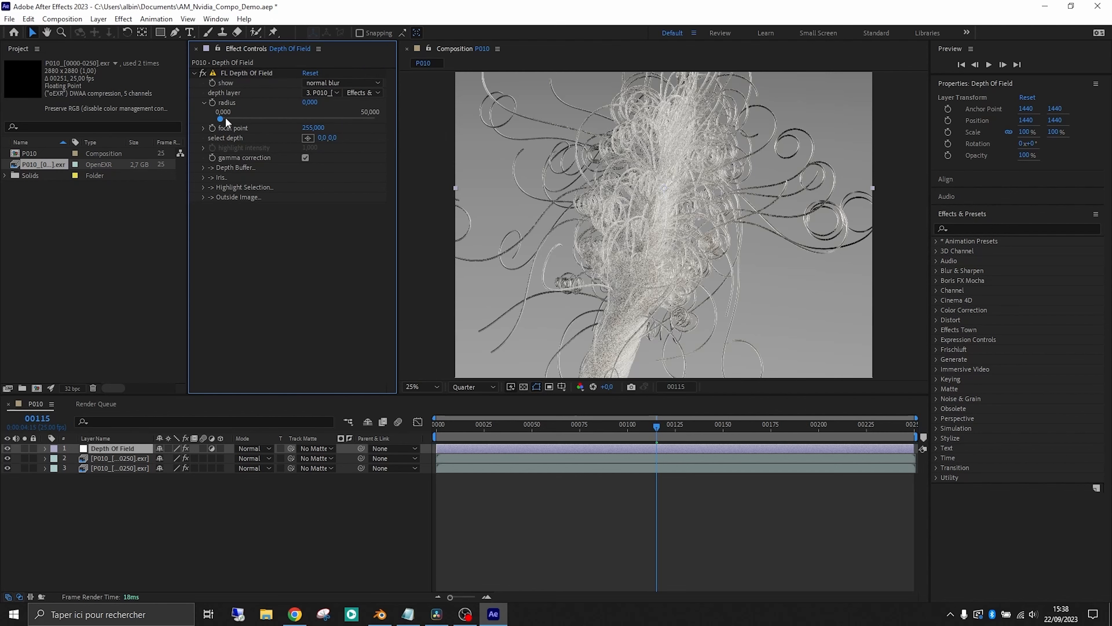
left_click_drag(223, 118, 315, 117)
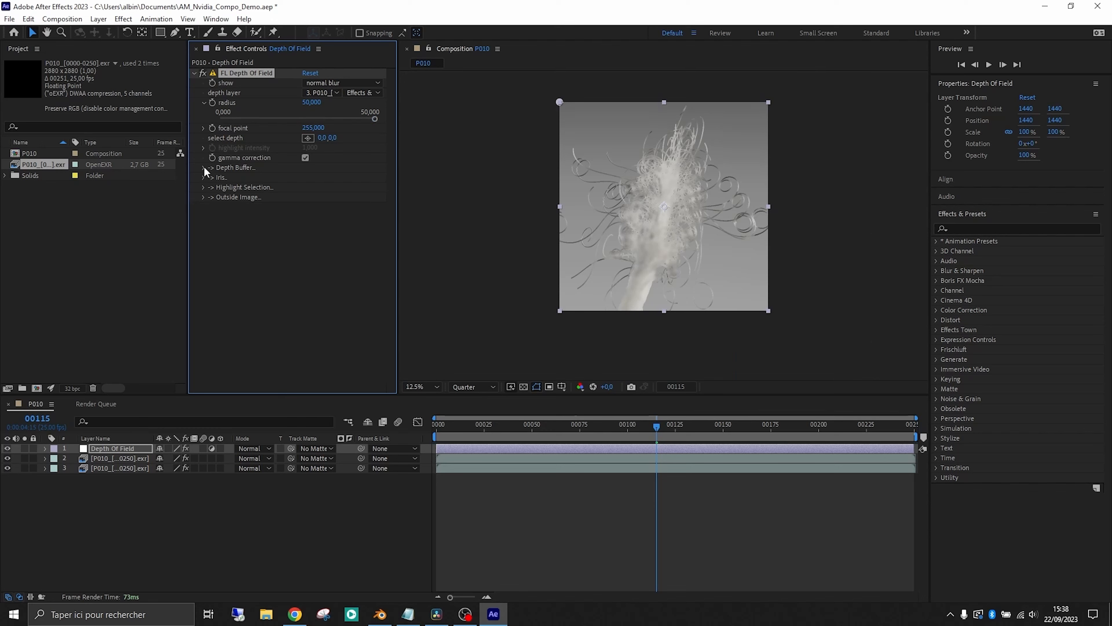
Step: Set an inverted luminance depth buffer, pick focus at the hair centre, and reveal iris and highlight settings
left_click(203, 168)
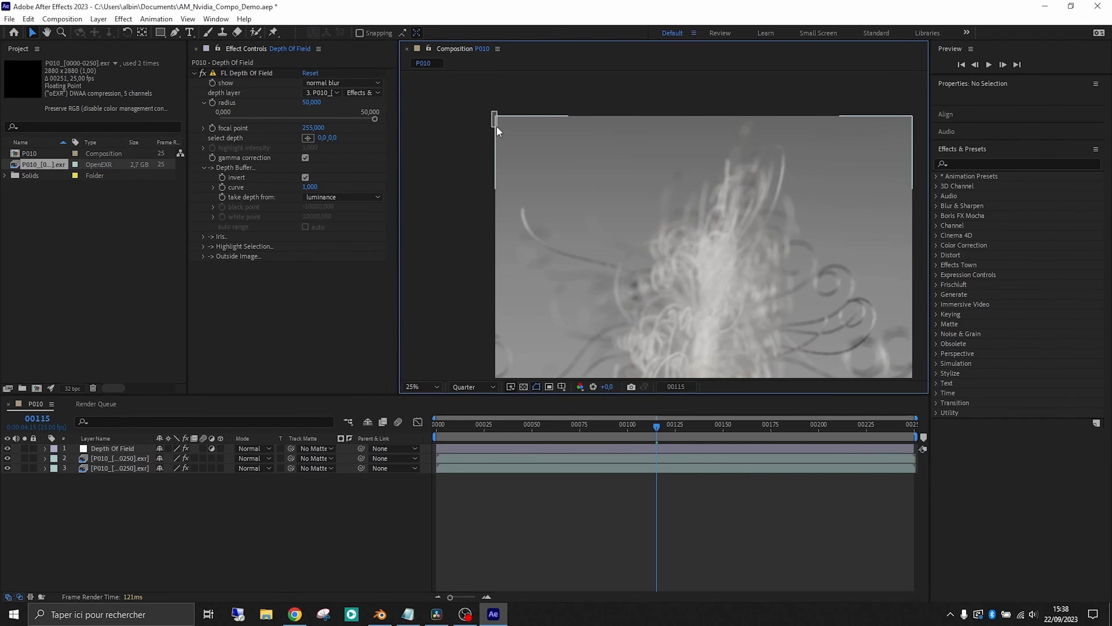
left_click(111, 449)
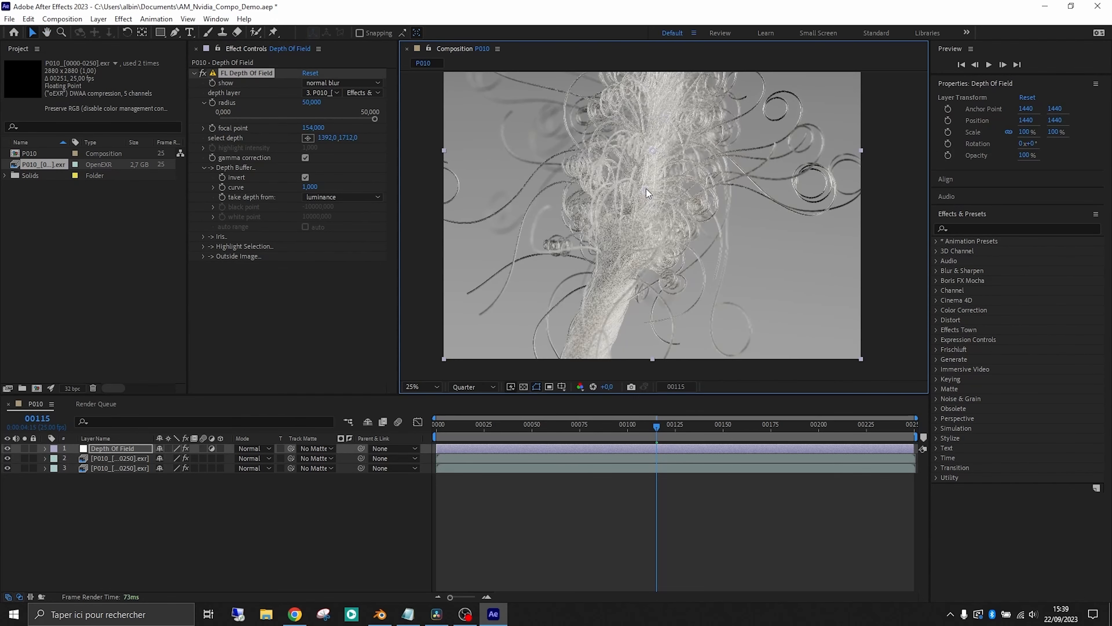
left_click(422, 387)
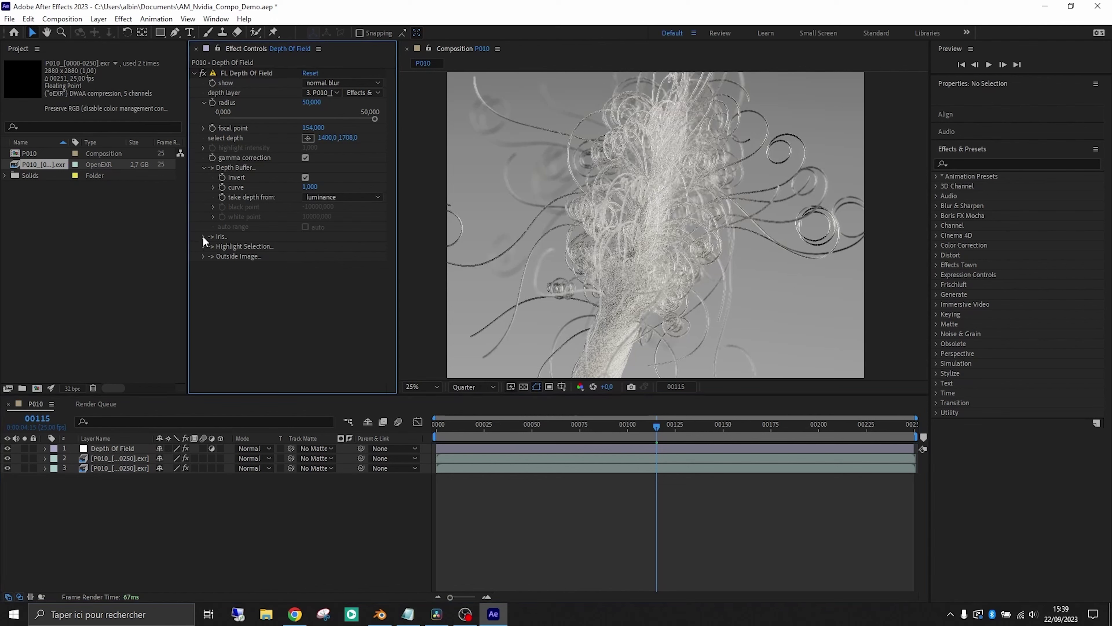
left_click(203, 236)
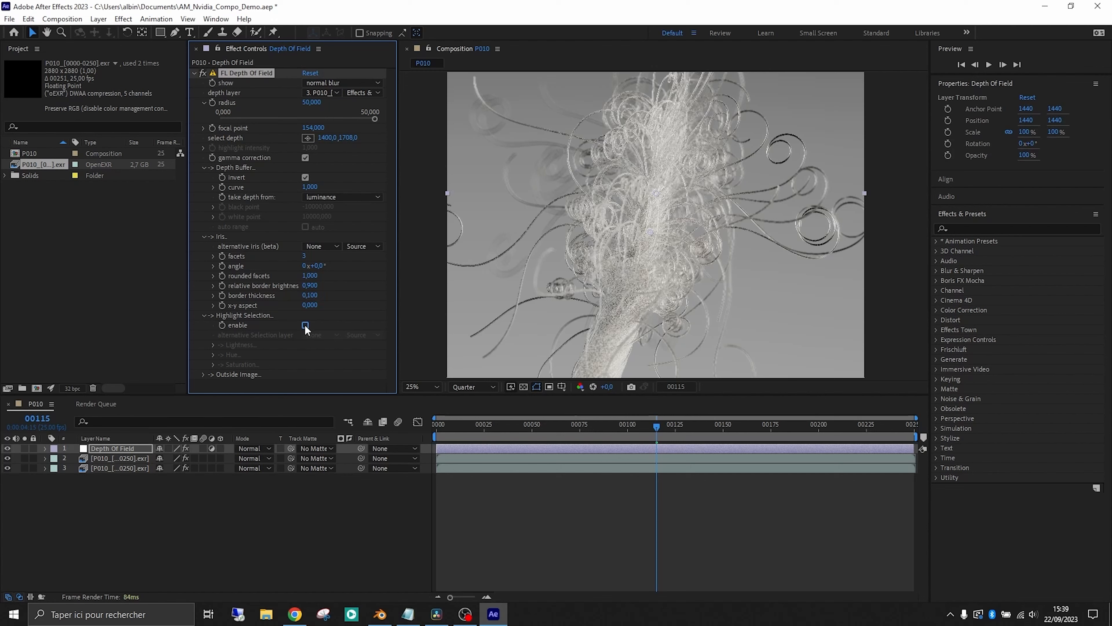
left_click(306, 325)
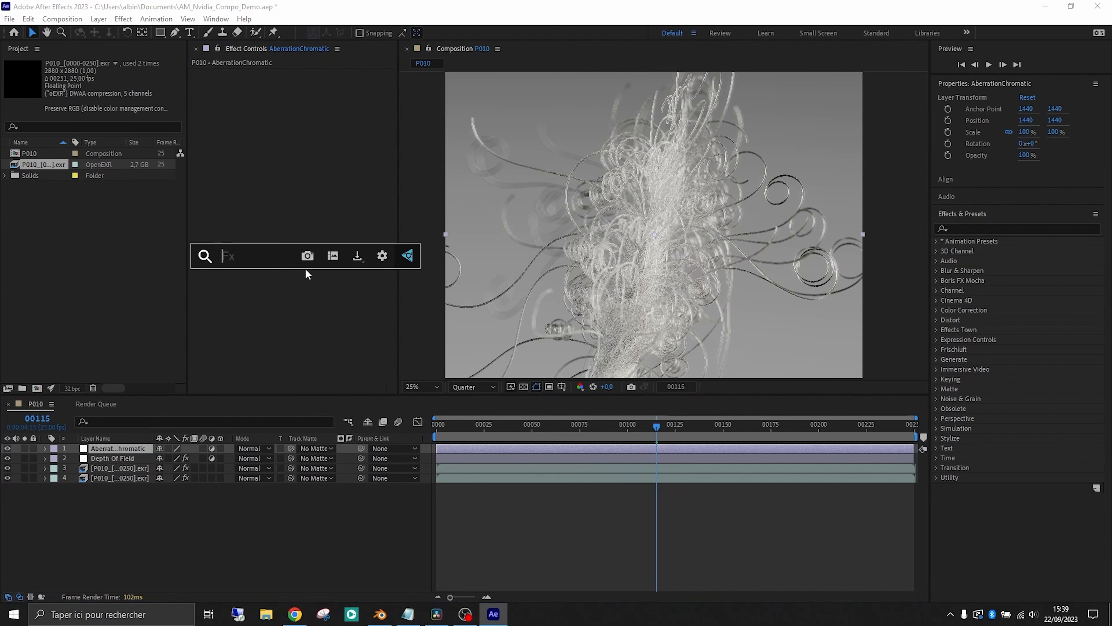
Step: Give the AberrationChromatic layer red Channel Mixer and CC Radial Fast Blur, blended in Lighten mode
type("chea")
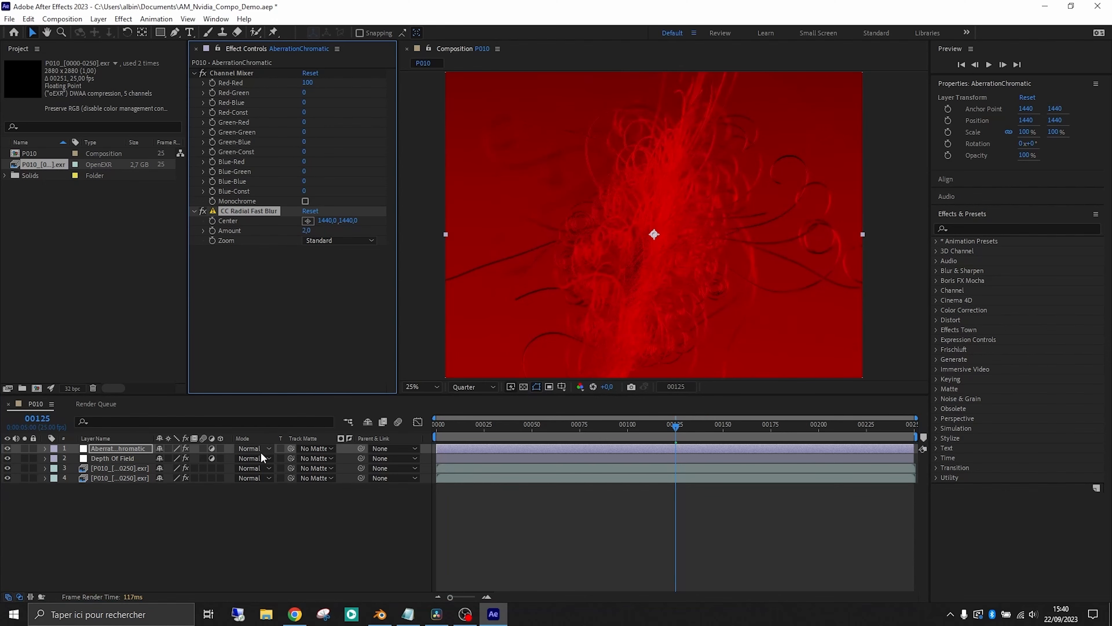
left_click(253, 448)
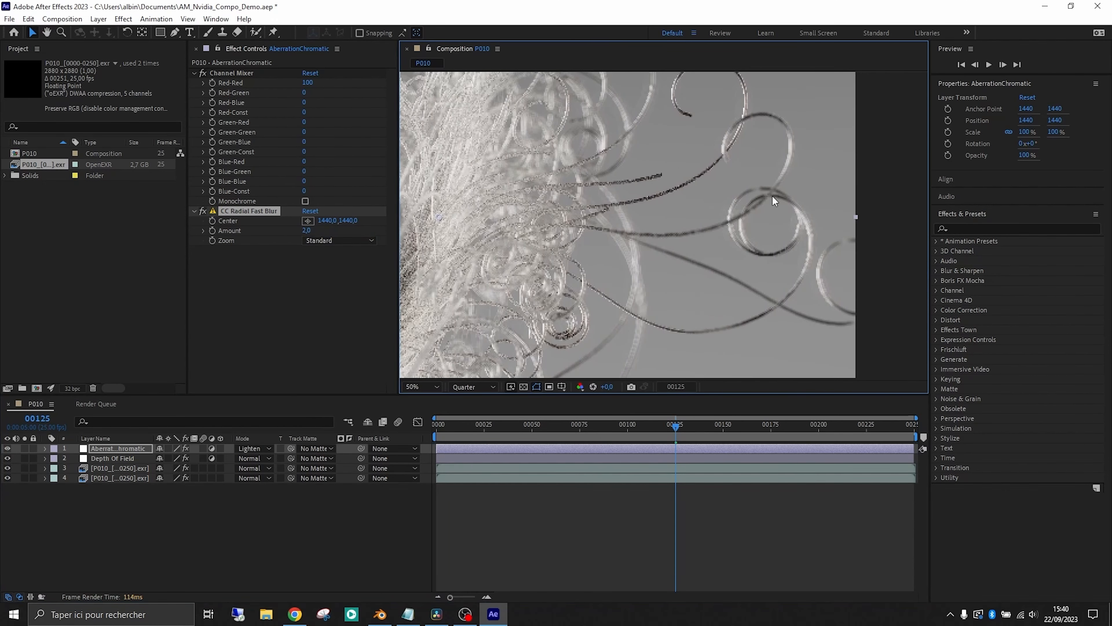
left_click(473, 387)
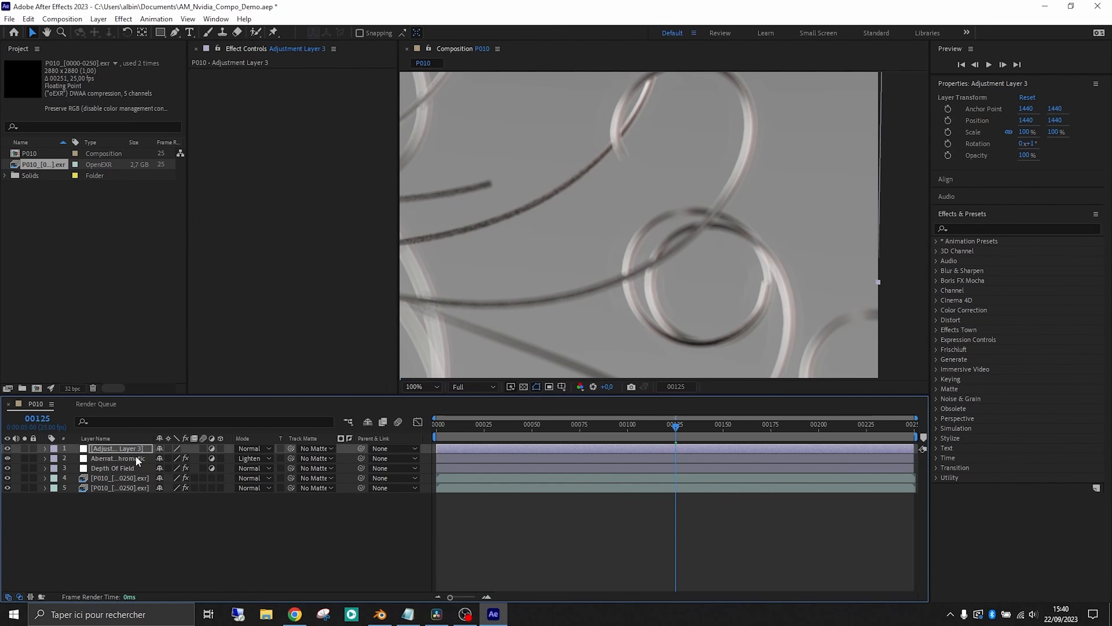
Step: Name the layer Vignette, draw an inverted ellipse mask feathered 750 px, previewing at Quarter resolution
double_click(118, 449)
type("Vignette")
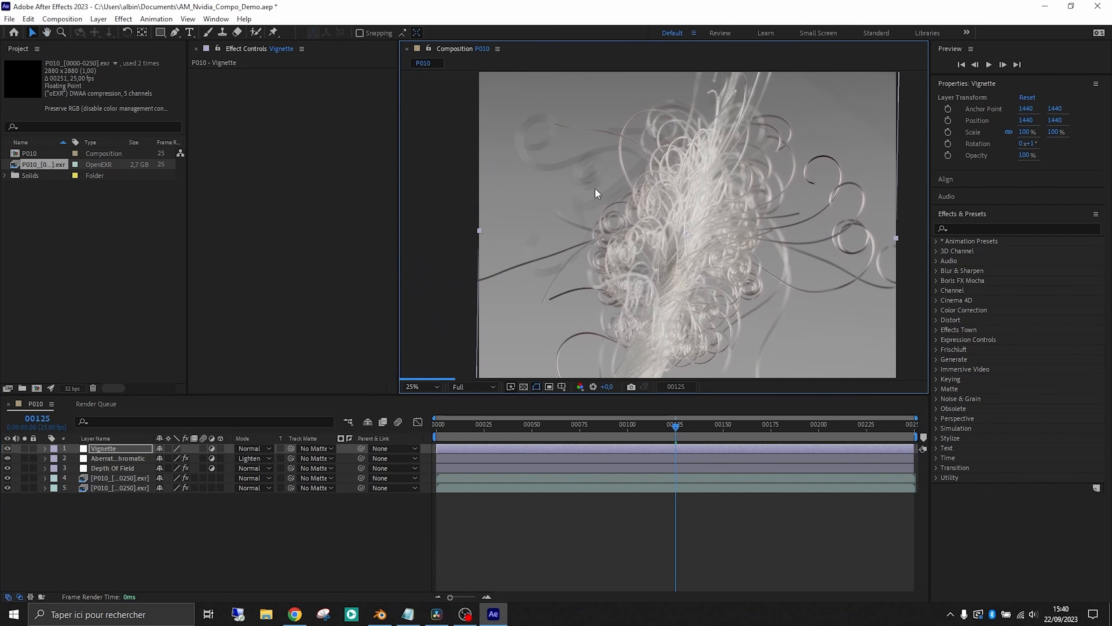
left_click(160, 33)
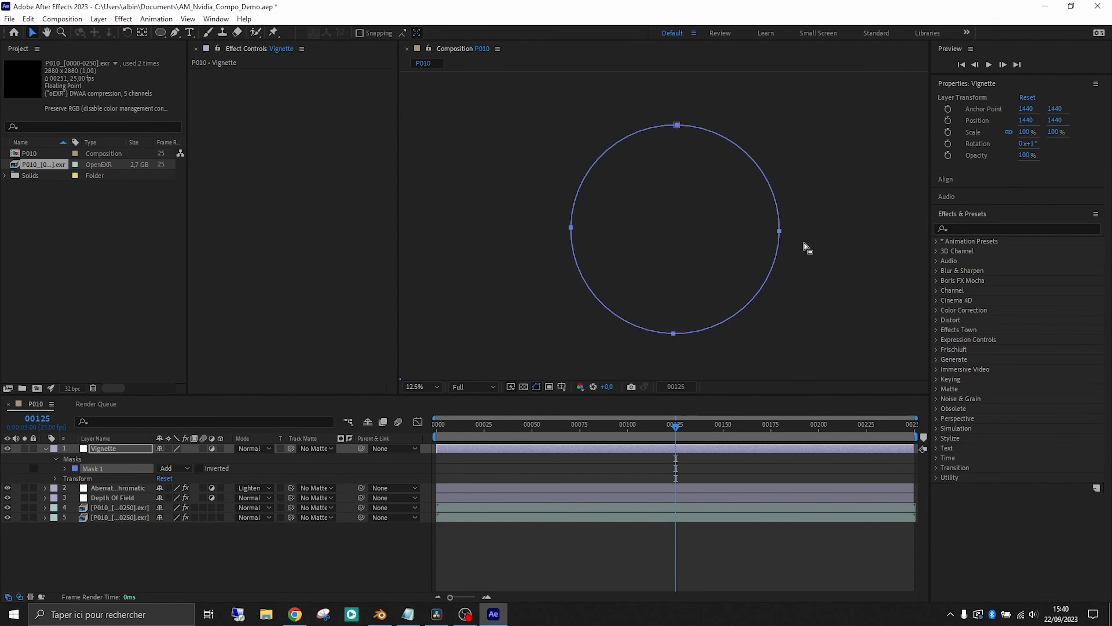
left_click(473, 388)
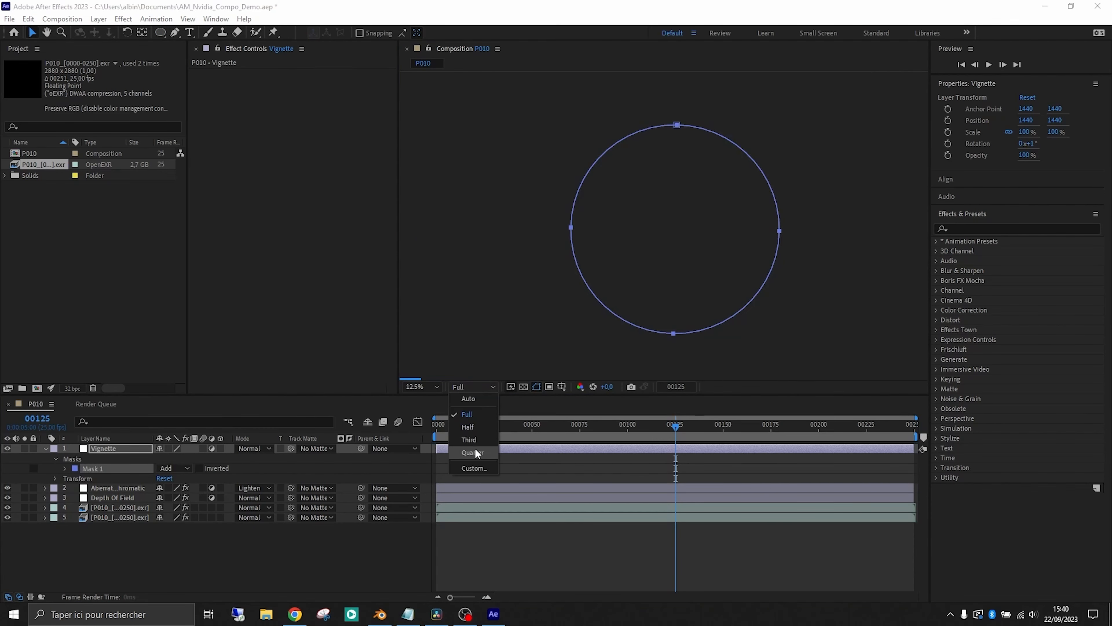
left_click(472, 452)
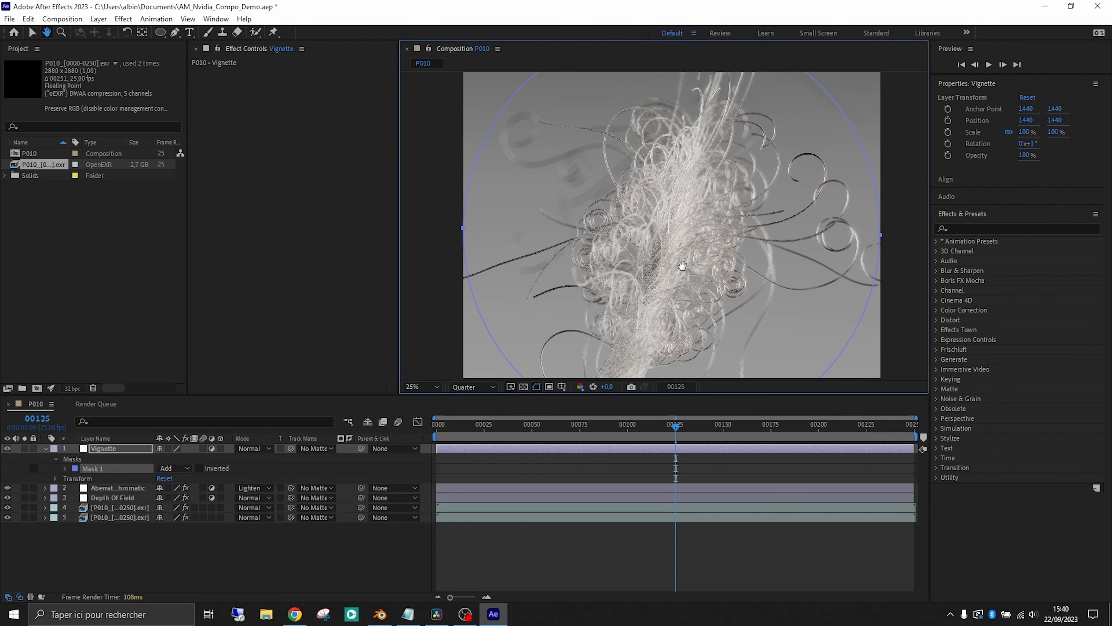
left_click(64, 468)
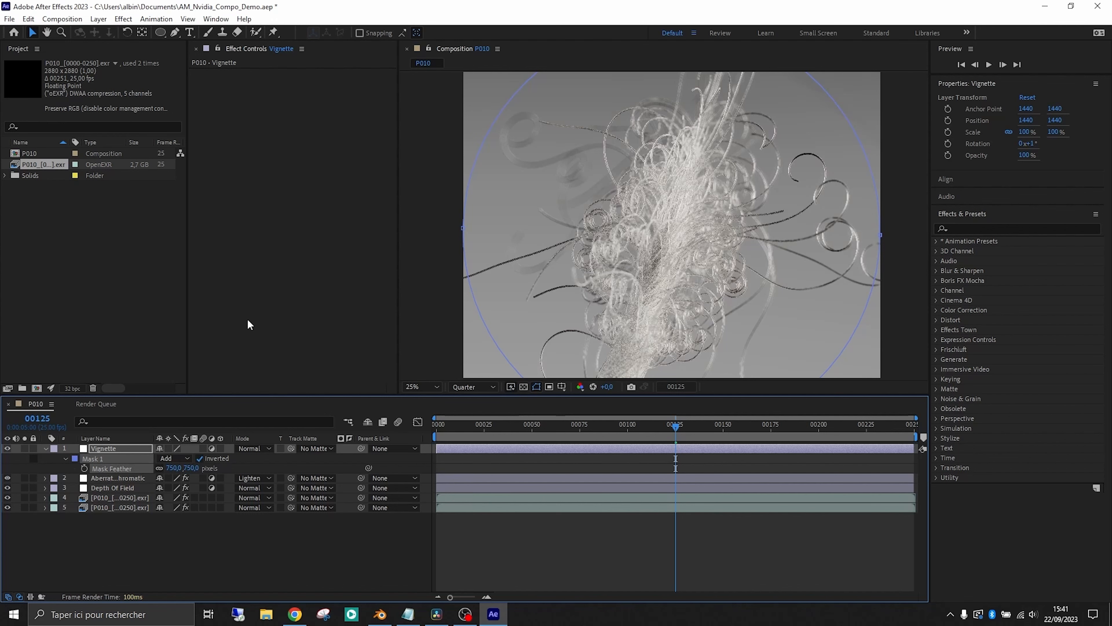
type("ent Layer 4")
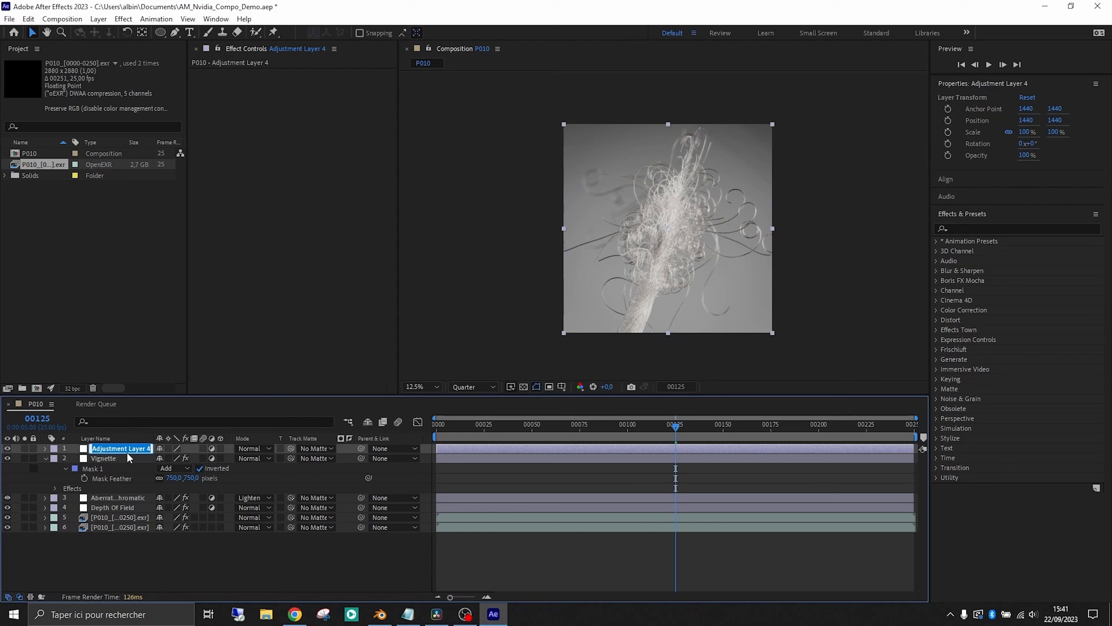
Step: Add an Exposure adjustment layer with Exposure -1 and gamma 1.40
type("Exposure")
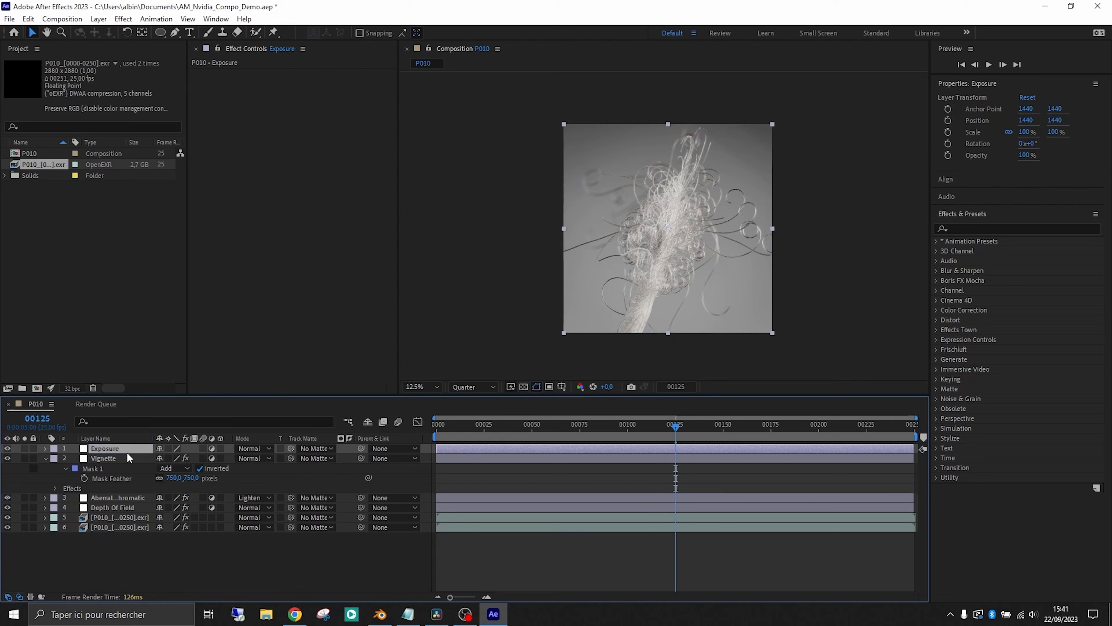
type("exp")
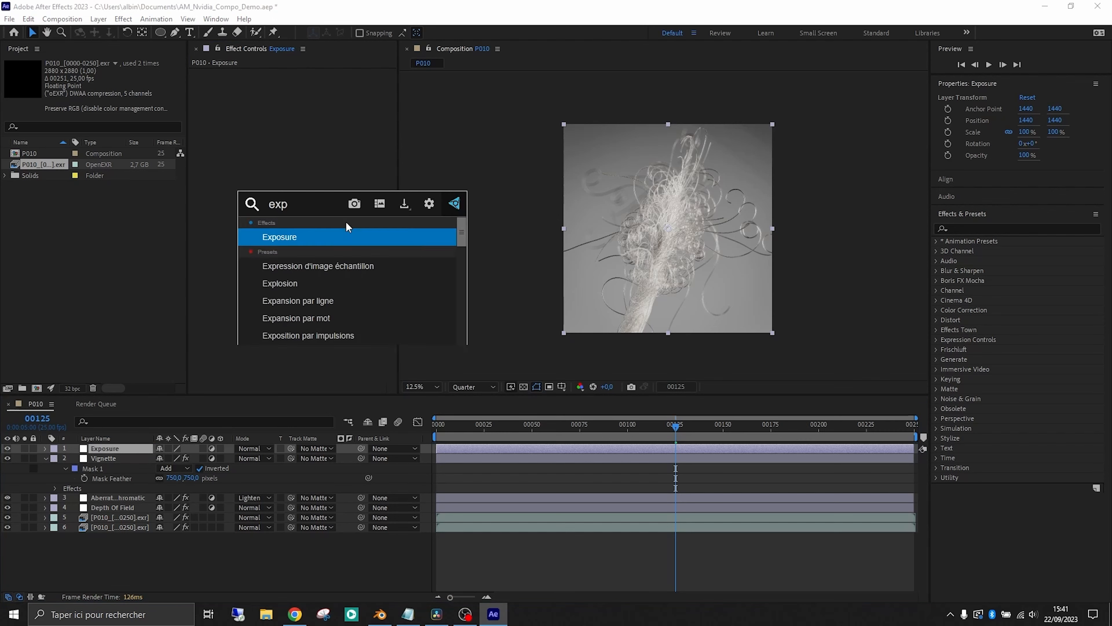
double_click(279, 237)
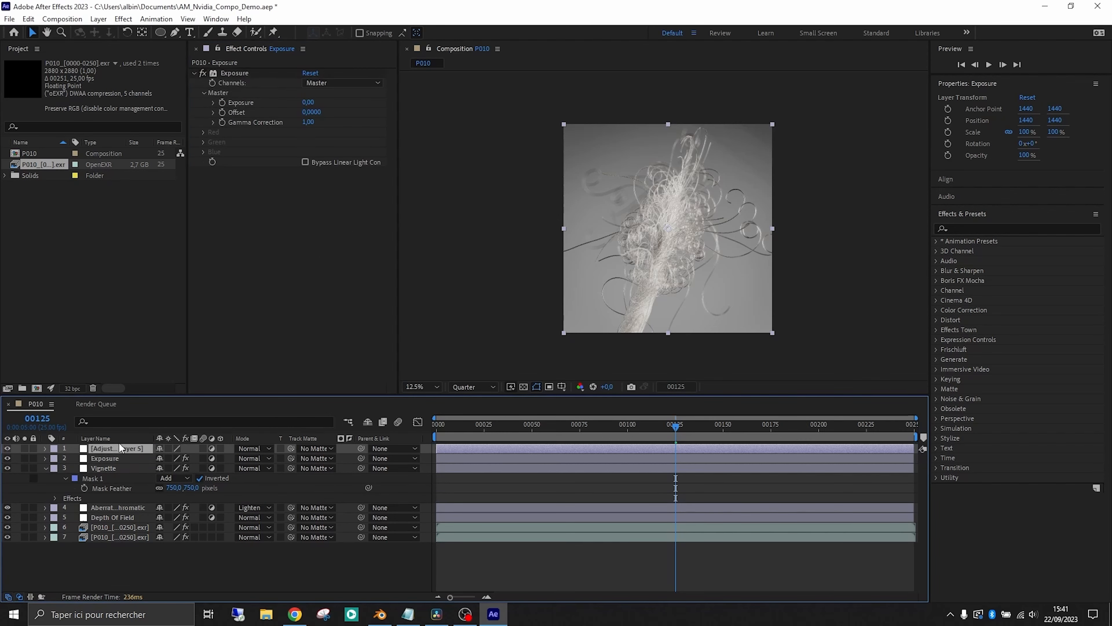
Step: Add a Lut layer with Lumetri Color using the D-21 delogC input LUT
double_click(120, 448)
type("Lut")
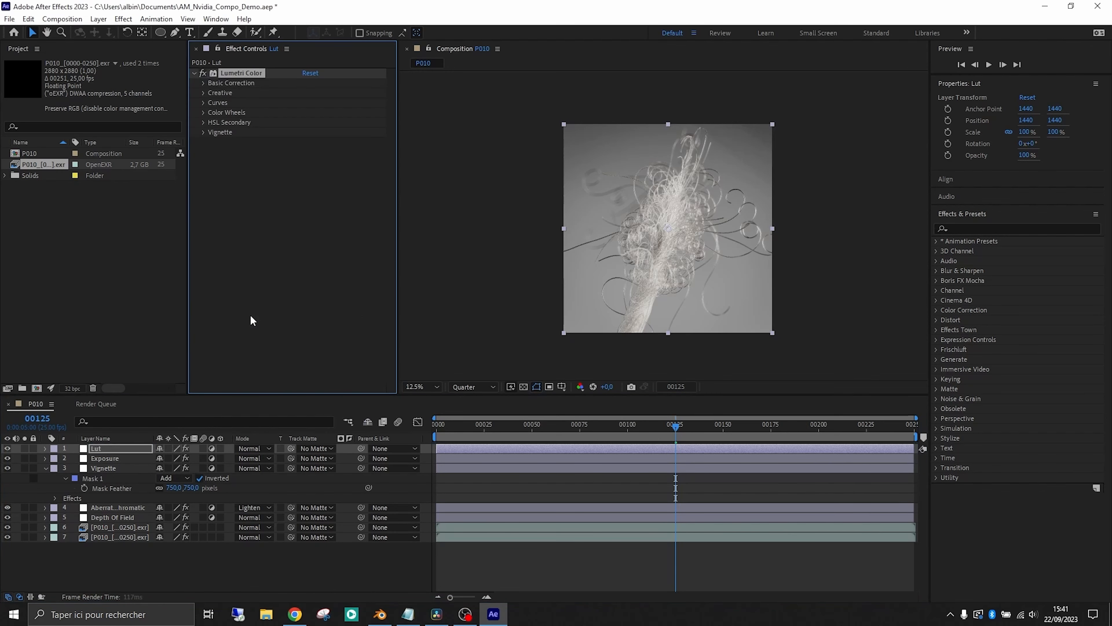
left_click(342, 103)
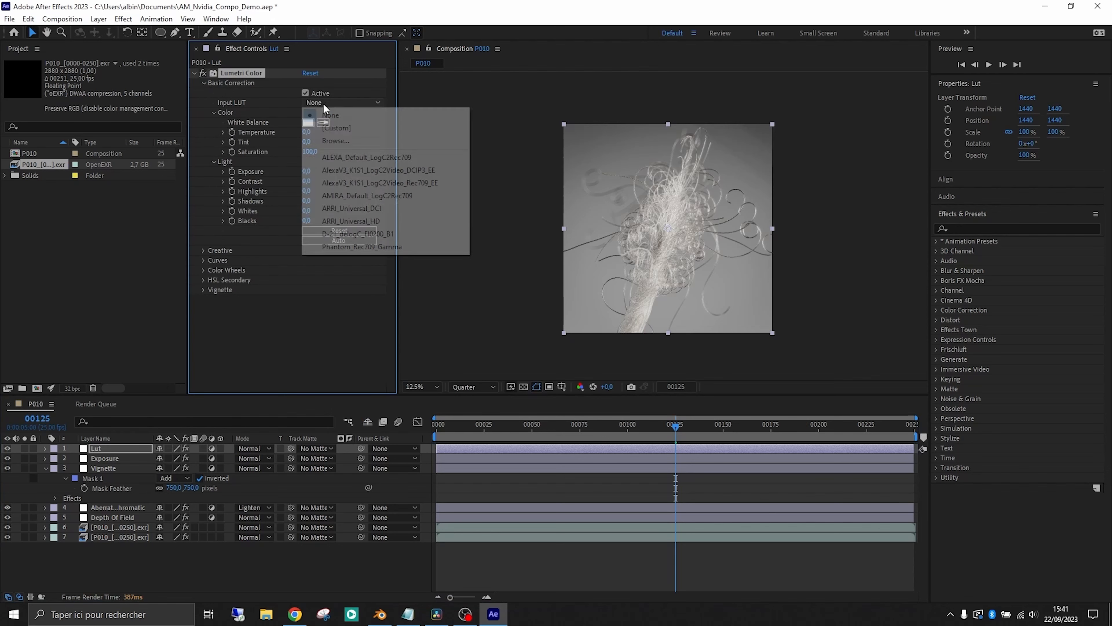
left_click(358, 234)
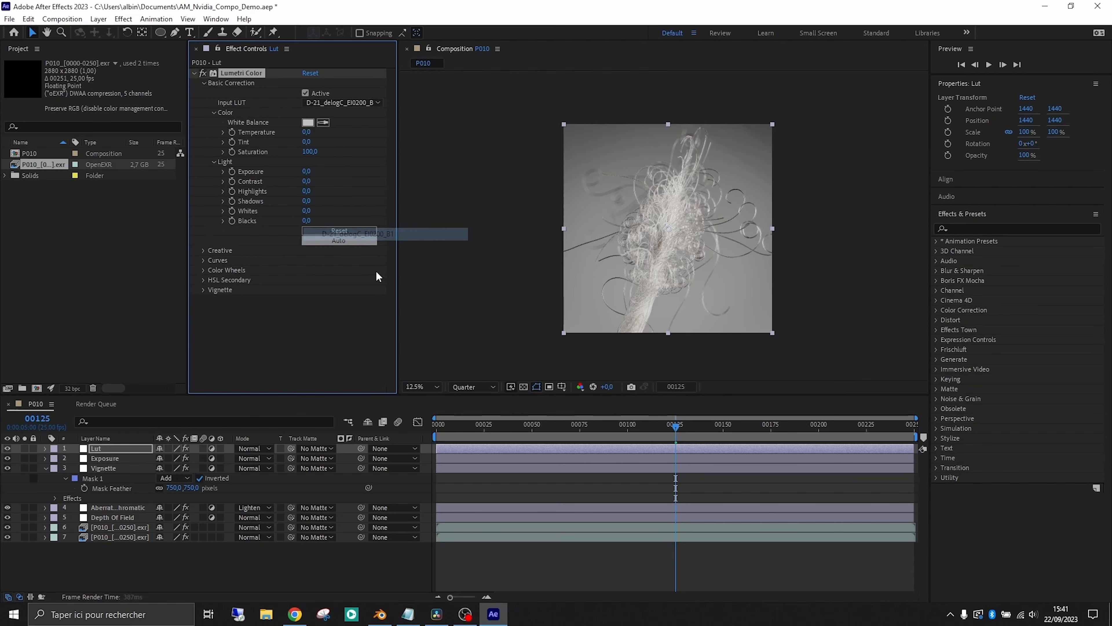
left_click(104, 458)
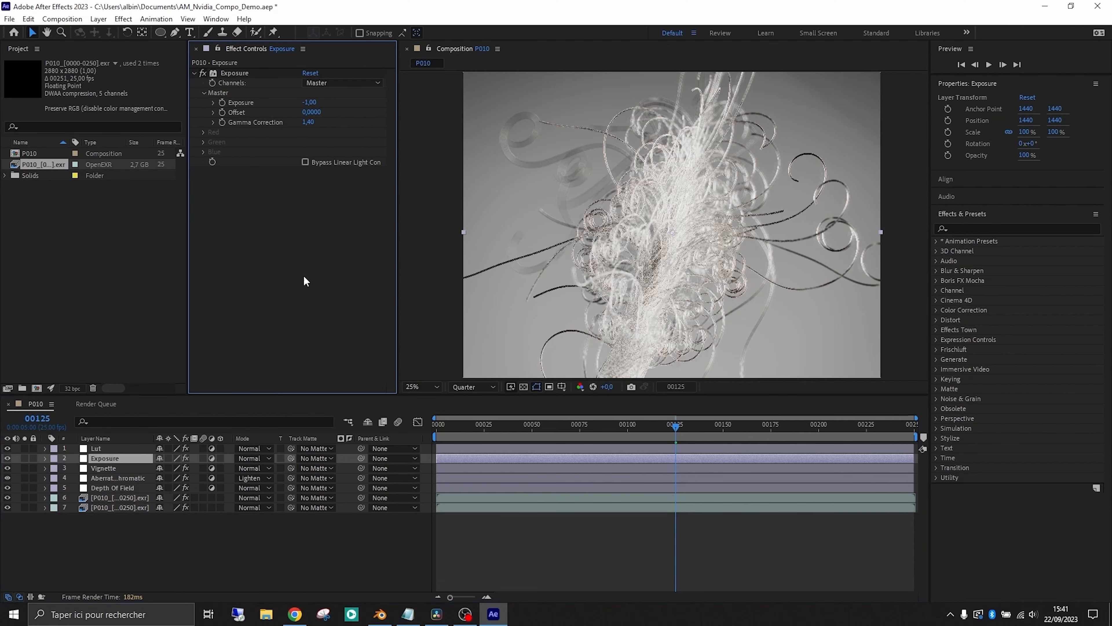
Step: Set the Diff layer's Fast Box Blur radius and its opacity to 15%
left_click(99, 449)
type("Diff")
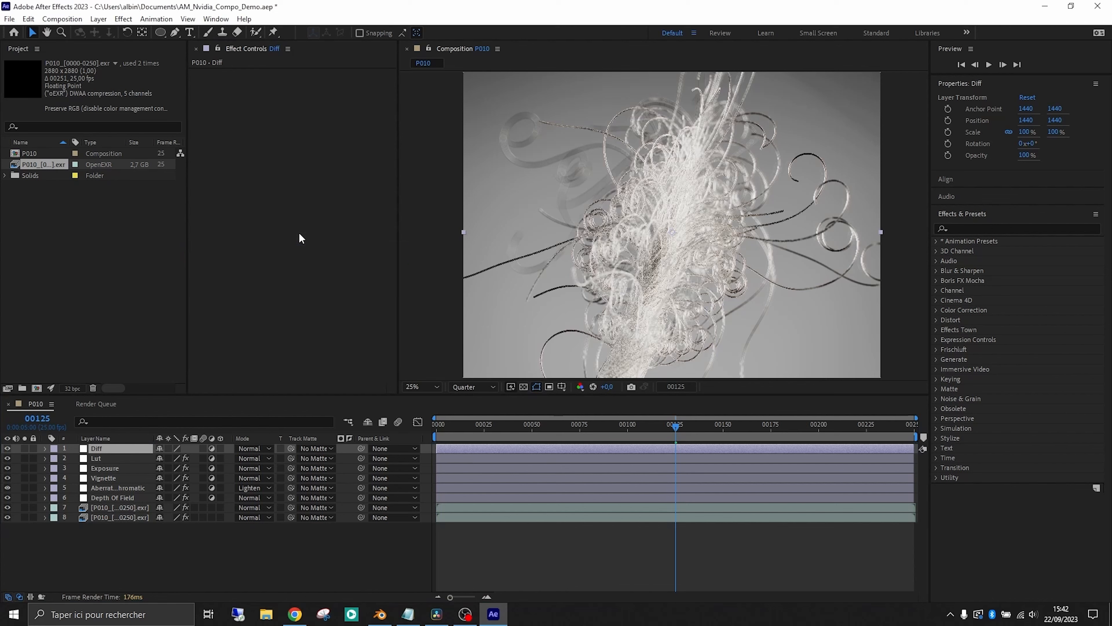
left_click(97, 448)
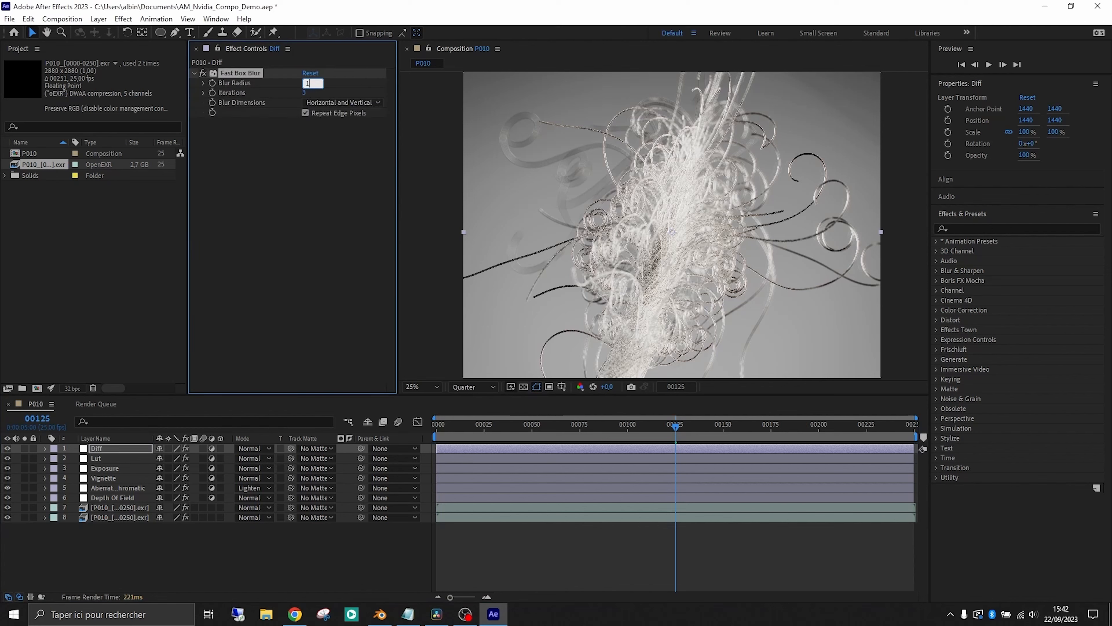
type("15.0")
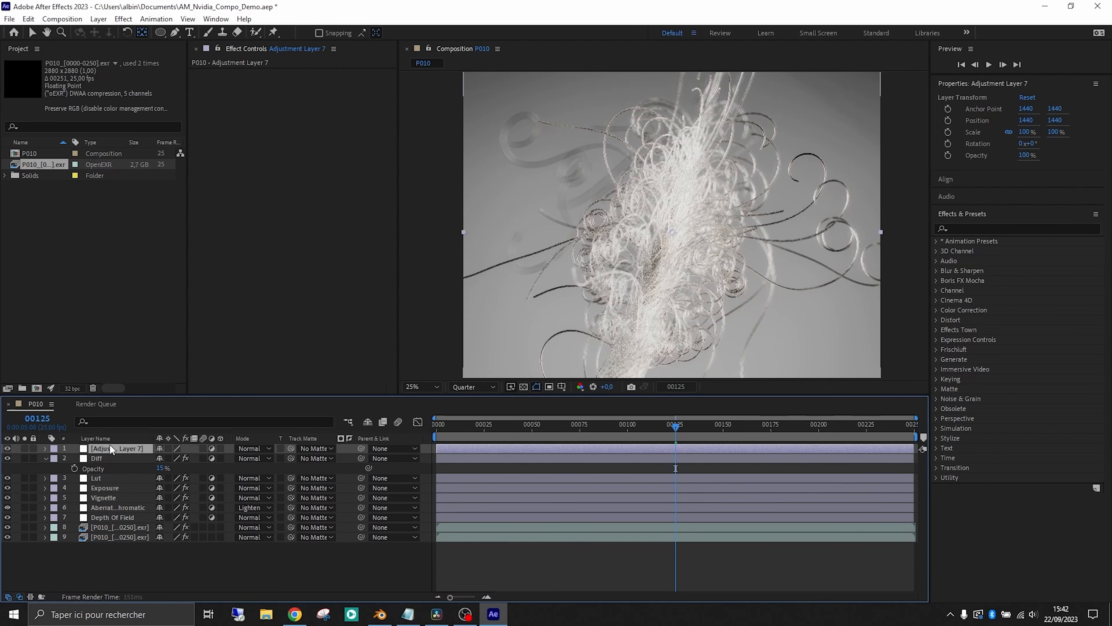
Step: Rename the layer Glow and apply Glow at 80% threshold, radius 150, intensity 0.1, Composite Behind
double_click(114, 448)
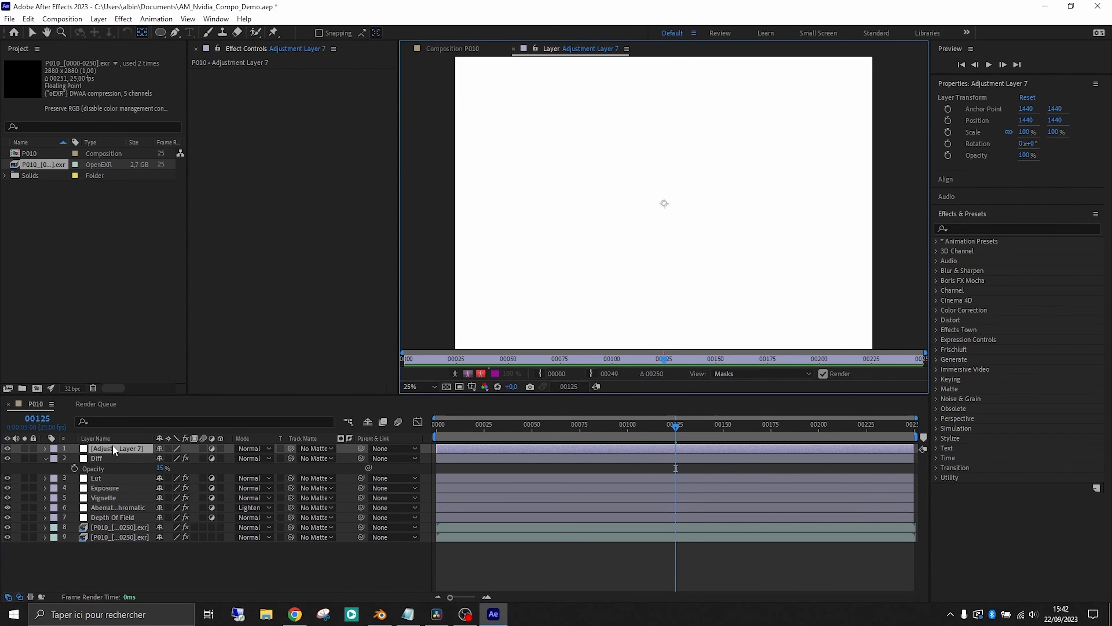
left_click(453, 48)
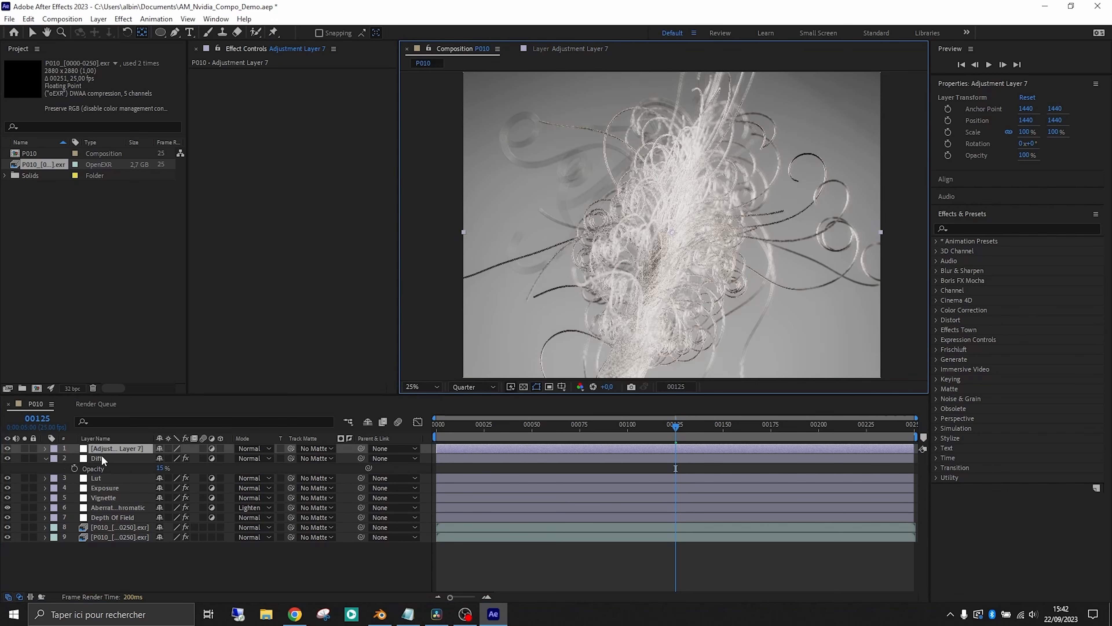
double_click(115, 448)
type("Glow")
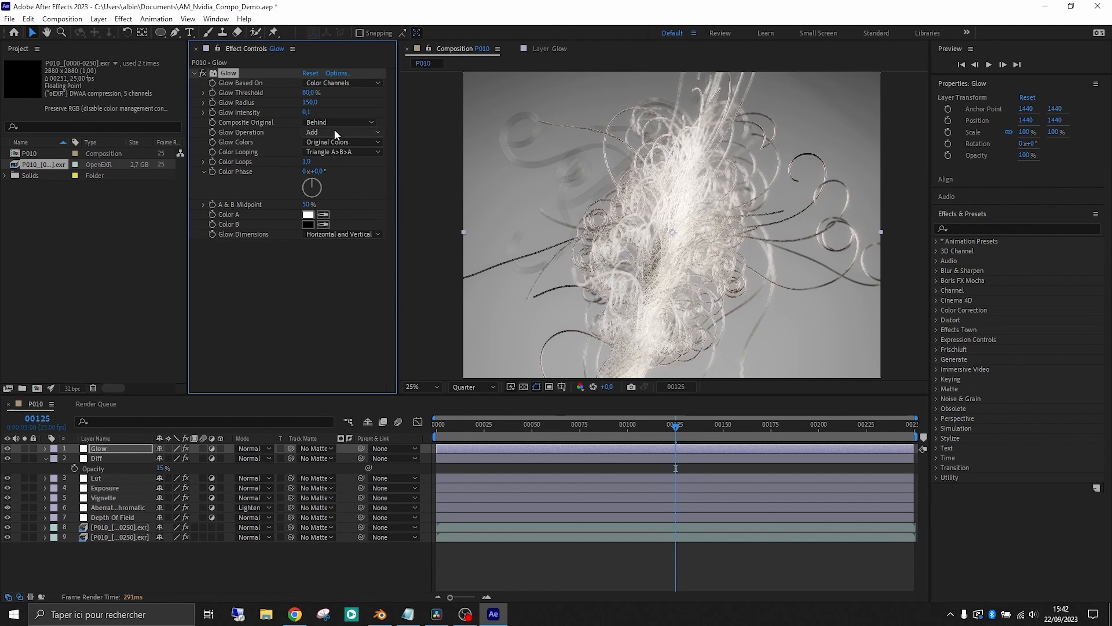
left_click(341, 132)
type("shar")
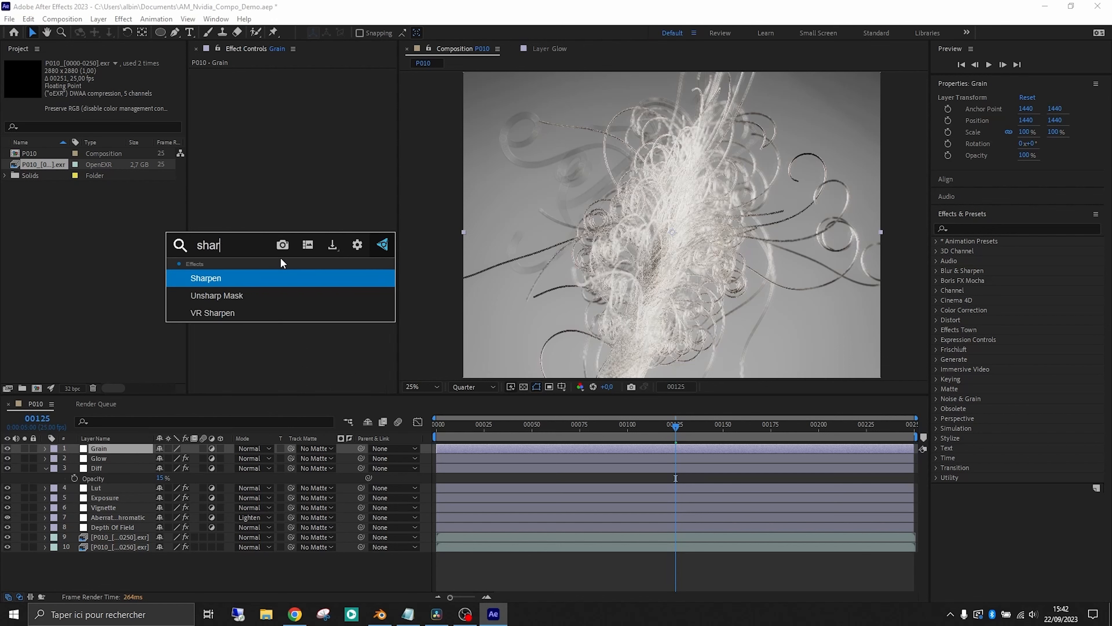
Step: Apply two Unsharp Mask effects (amounts 20 and 10) to the Grain layer
type("fas")
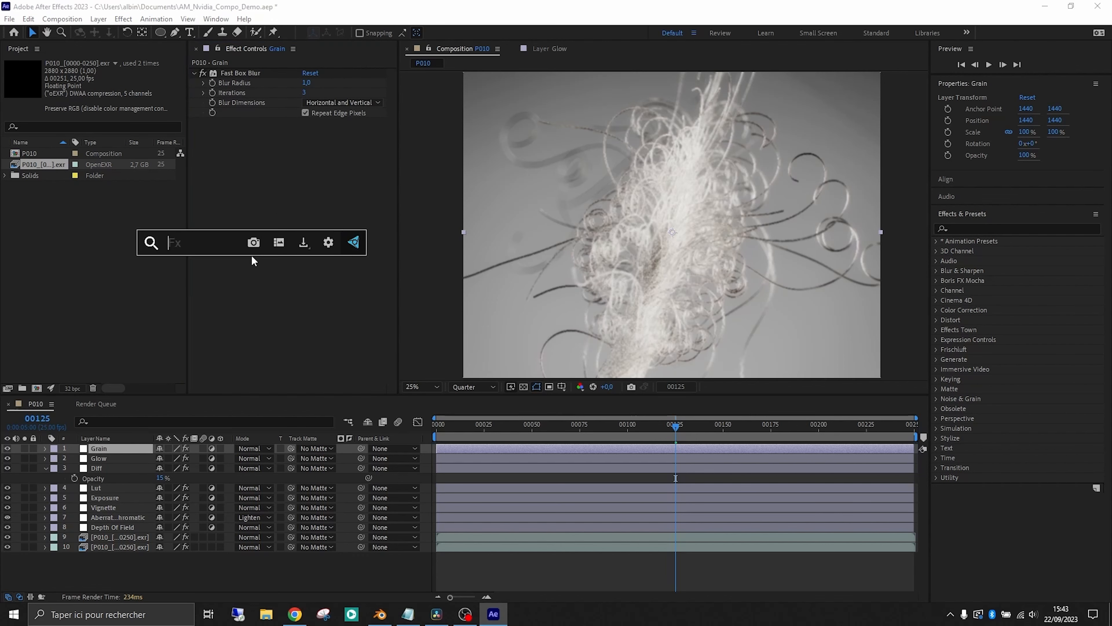
type("unsh")
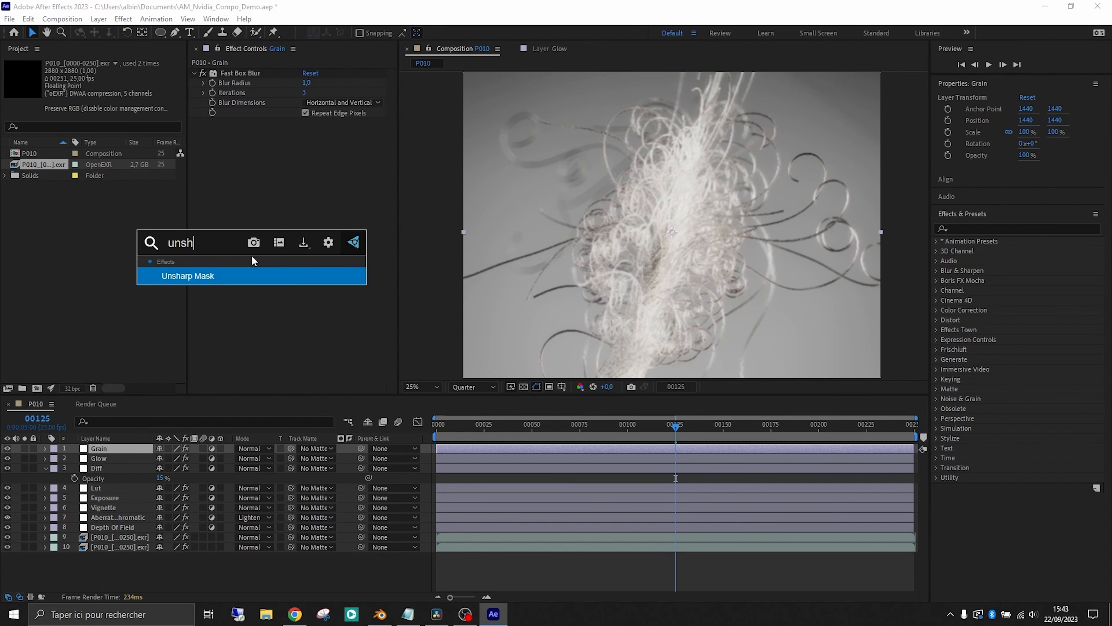
double_click(188, 276)
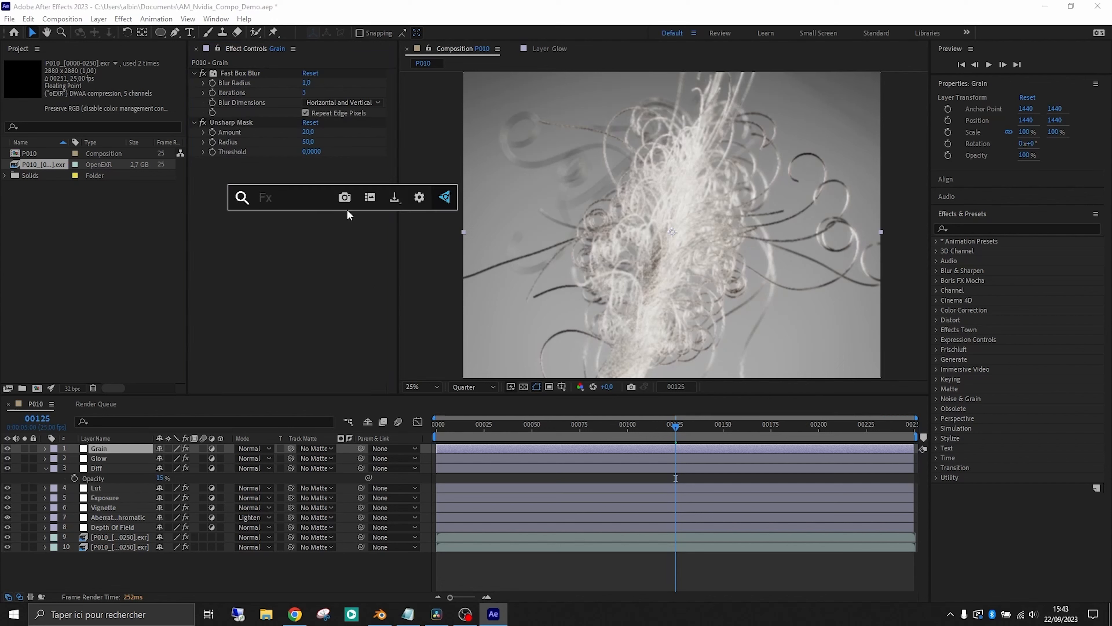
type("unsha")
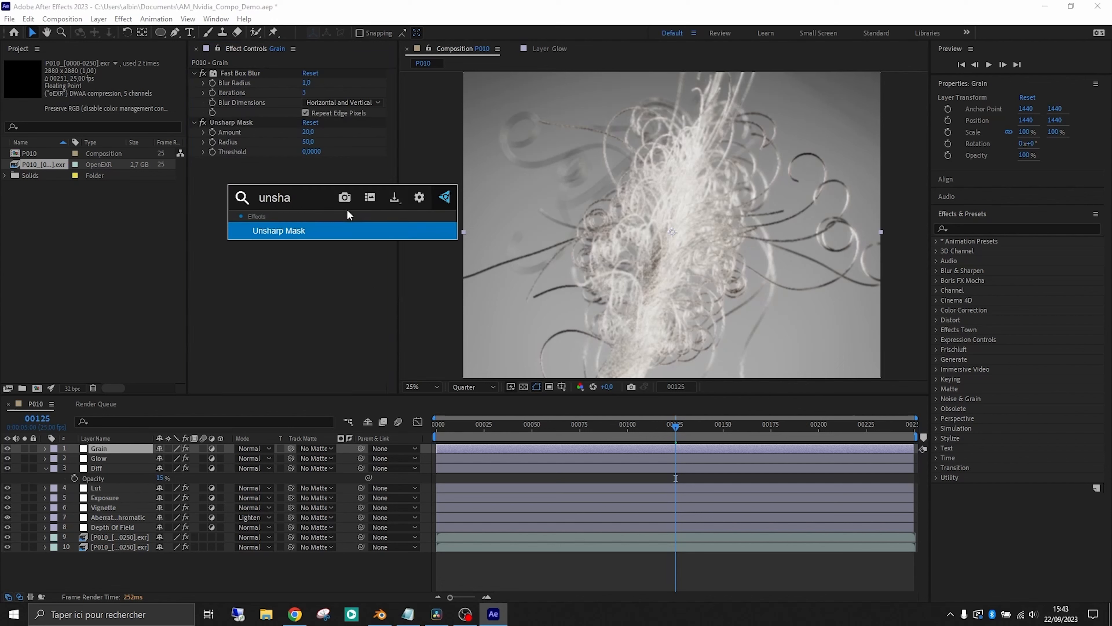
left_click(279, 231)
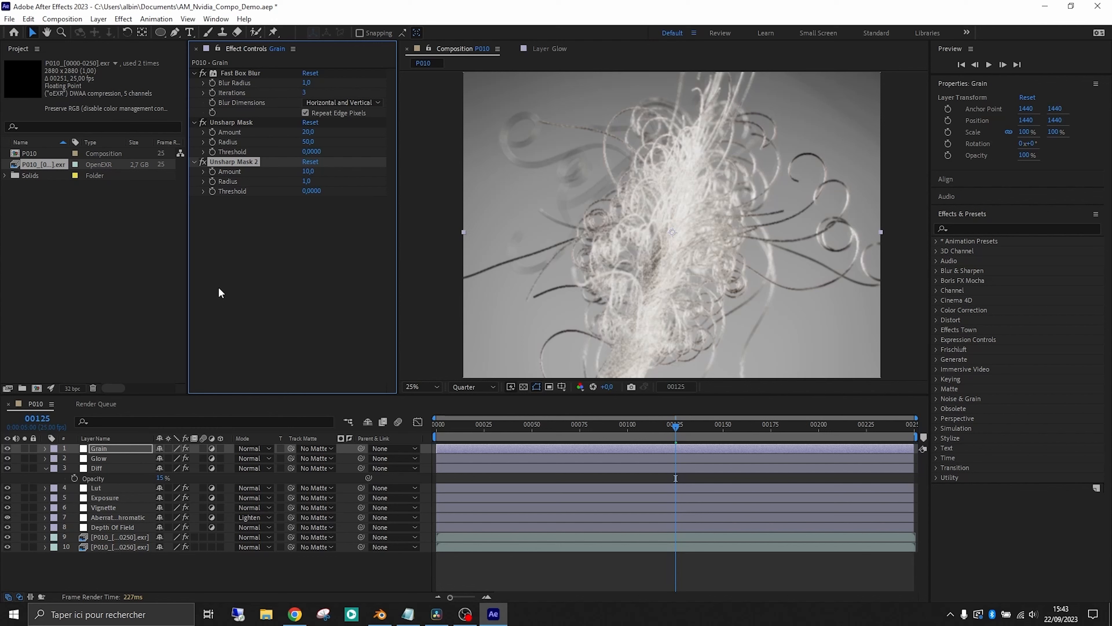
Step: Add Grain shown as Final Output at intensity 0.5, size 0.4, and preview at Full resolution
type("gr")
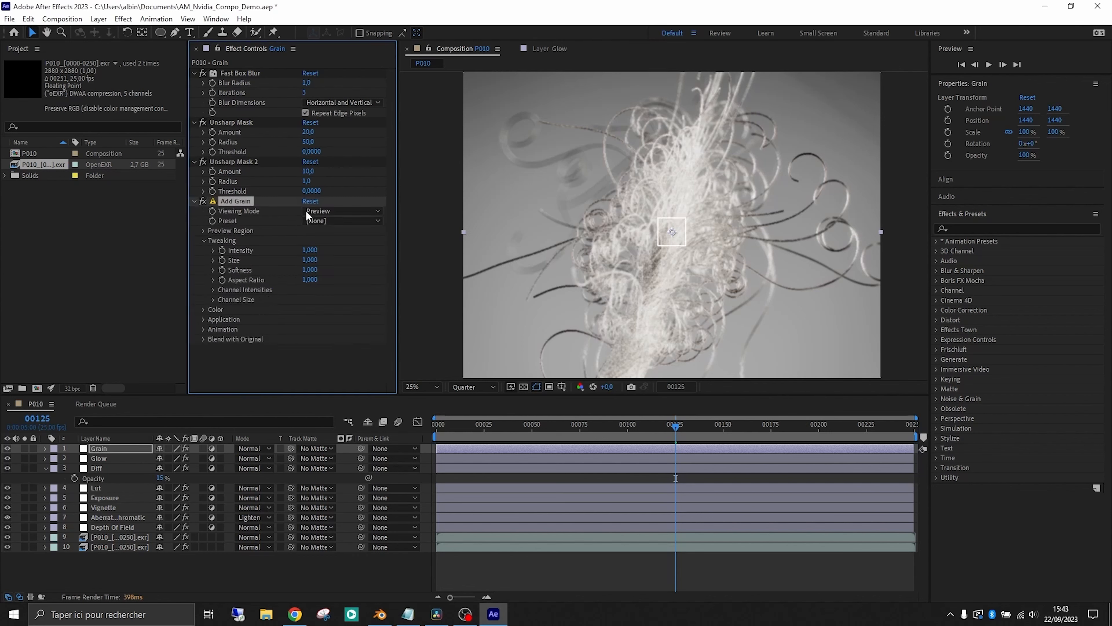
left_click(342, 211)
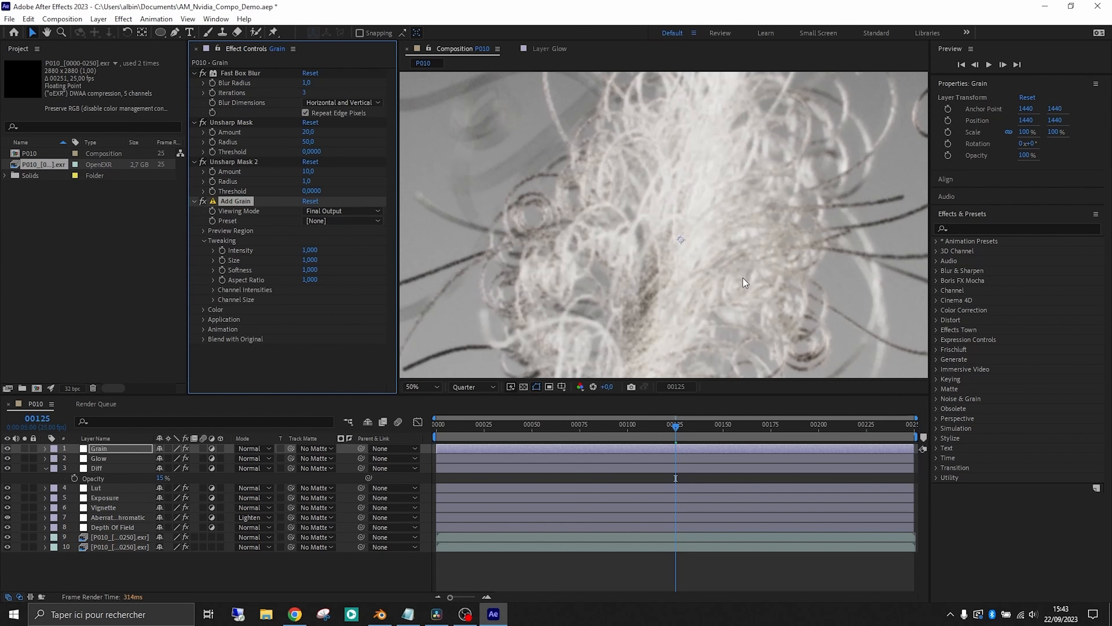
left_click(473, 387)
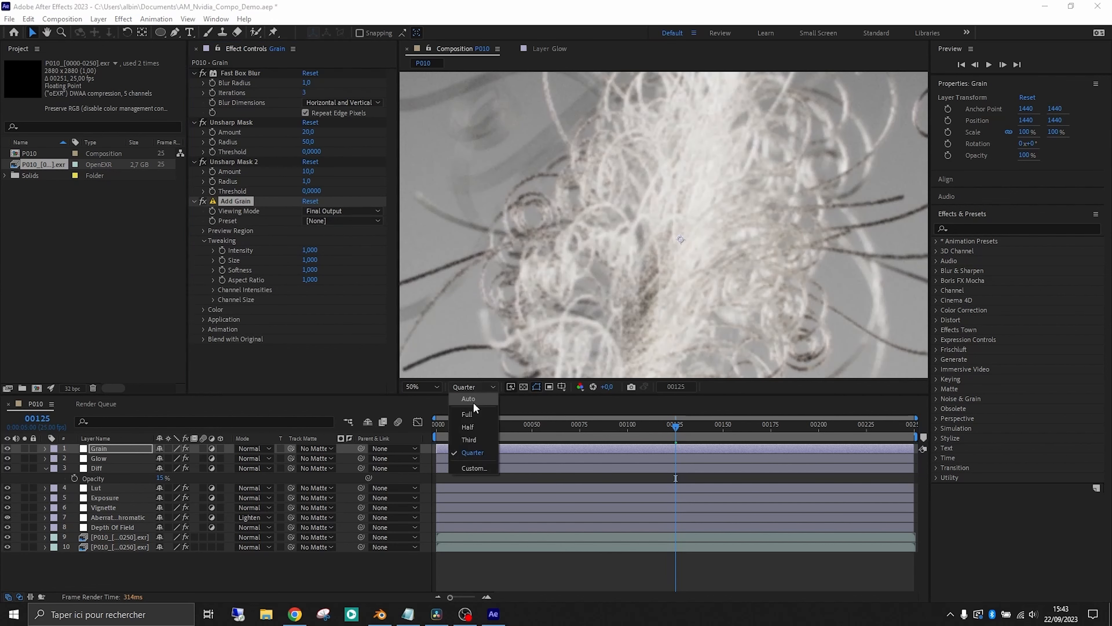
left_click(462, 414)
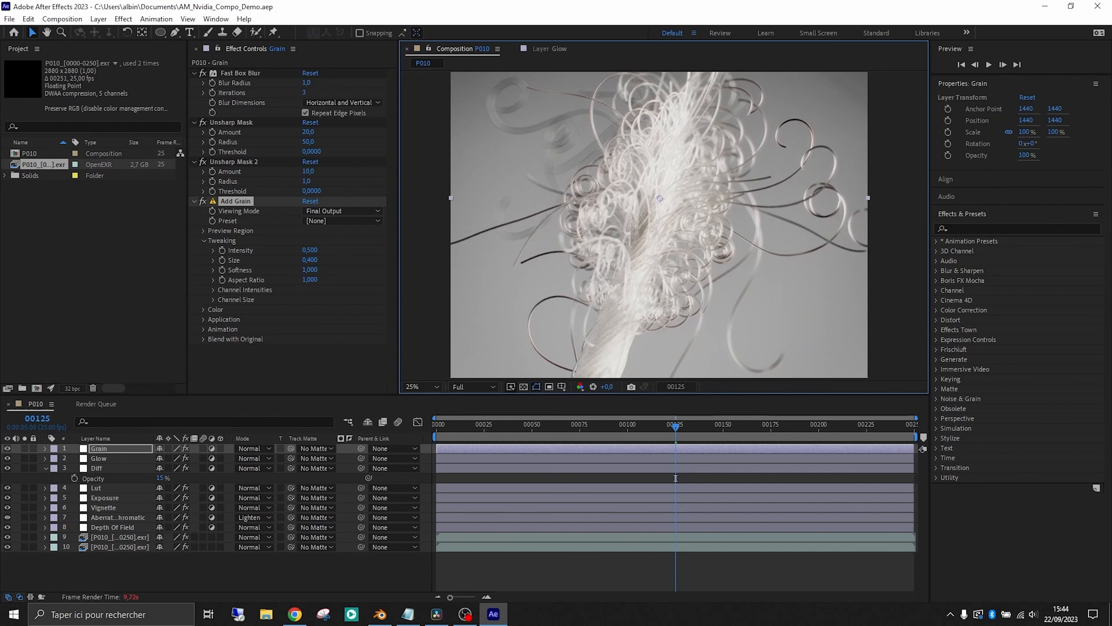
Step: Duplicate P010 twice and rename the copies P020 and P030
left_click(28, 153)
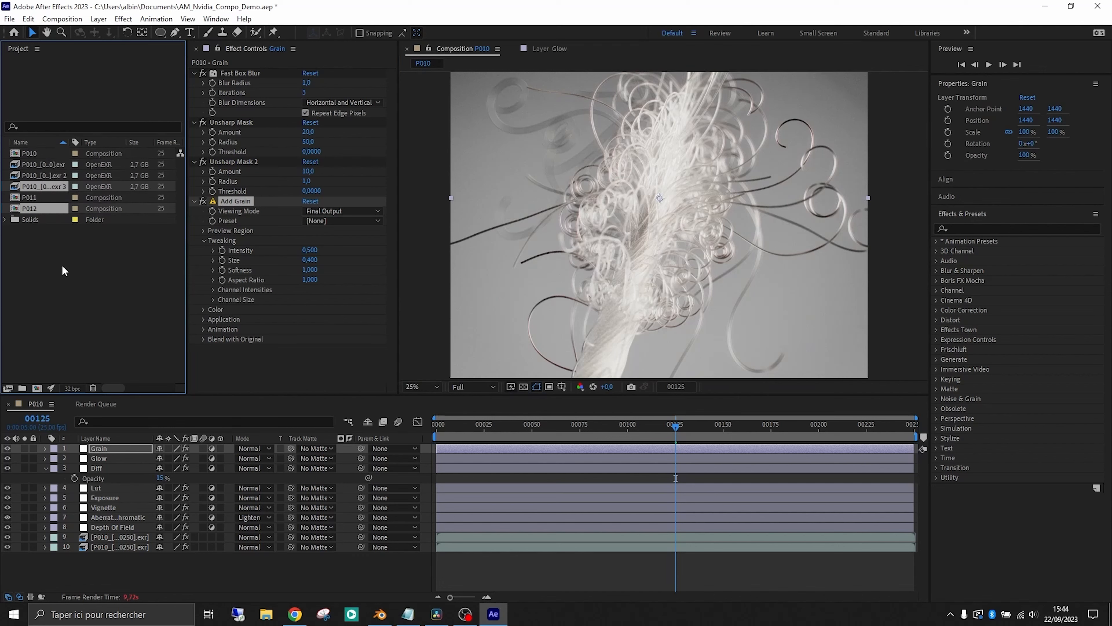
left_click(29, 197)
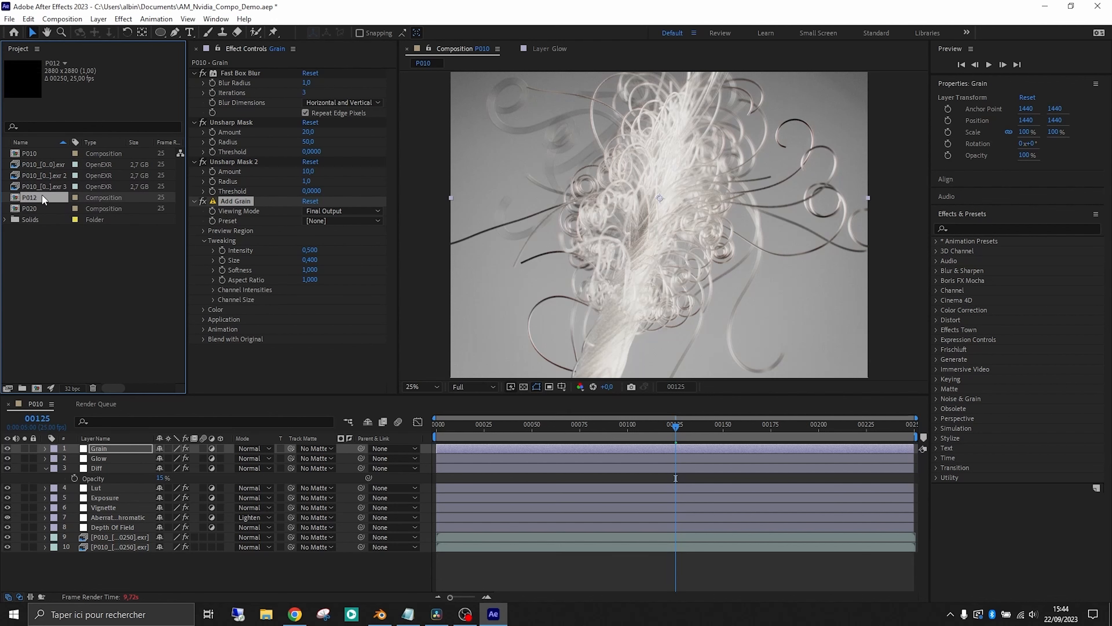
left_click(29, 208)
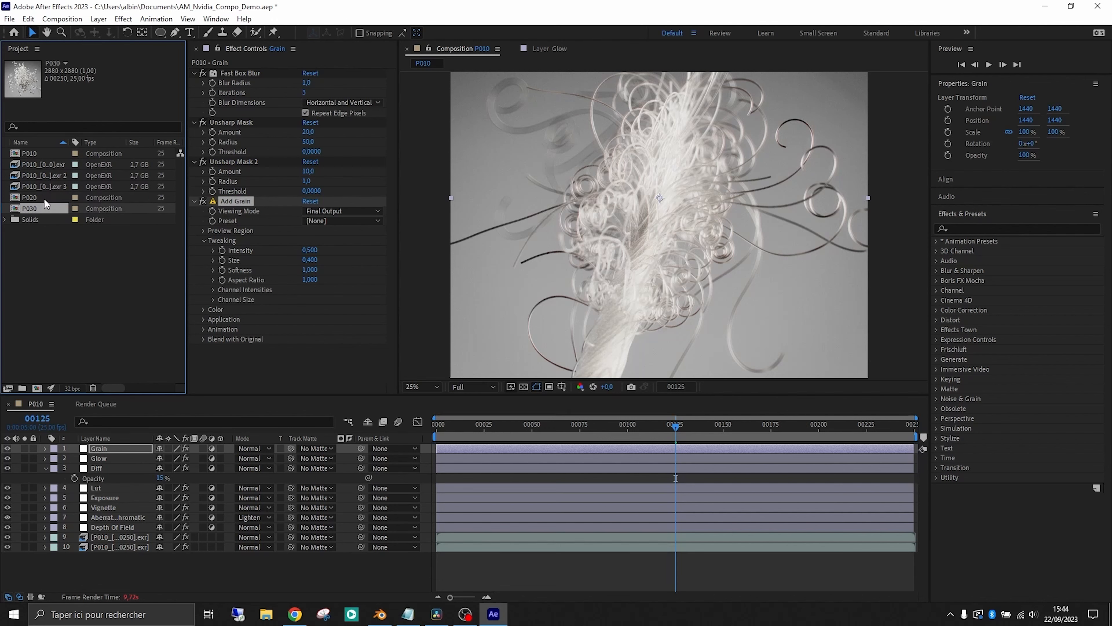
Step: Replace the copied EXR footage items with the P020 and P030 render folders
left_click(38, 175)
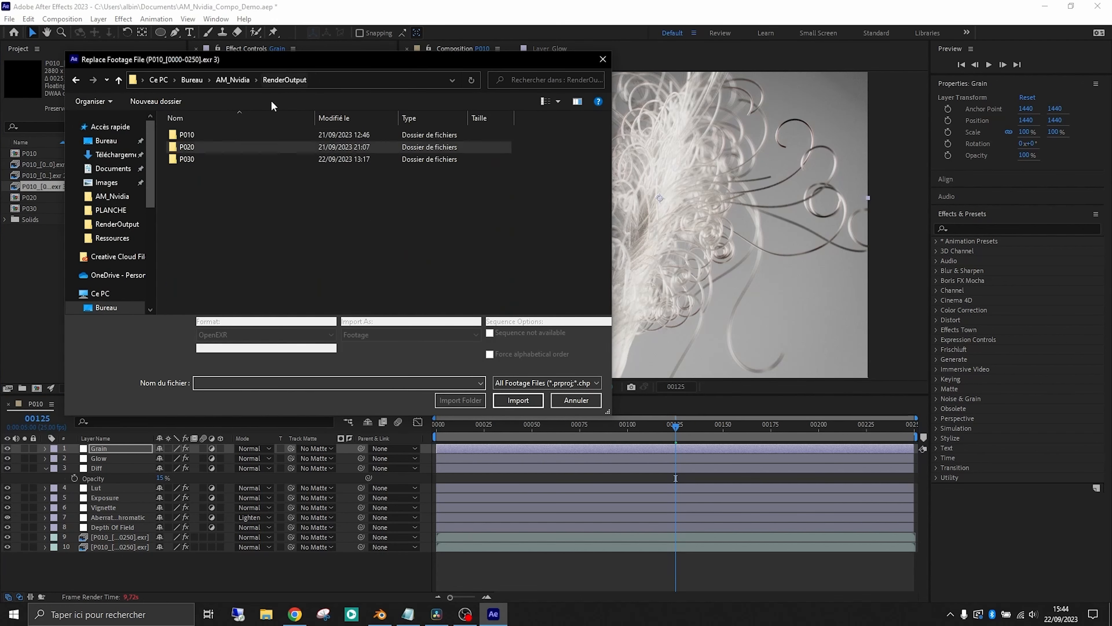
left_click(576, 400)
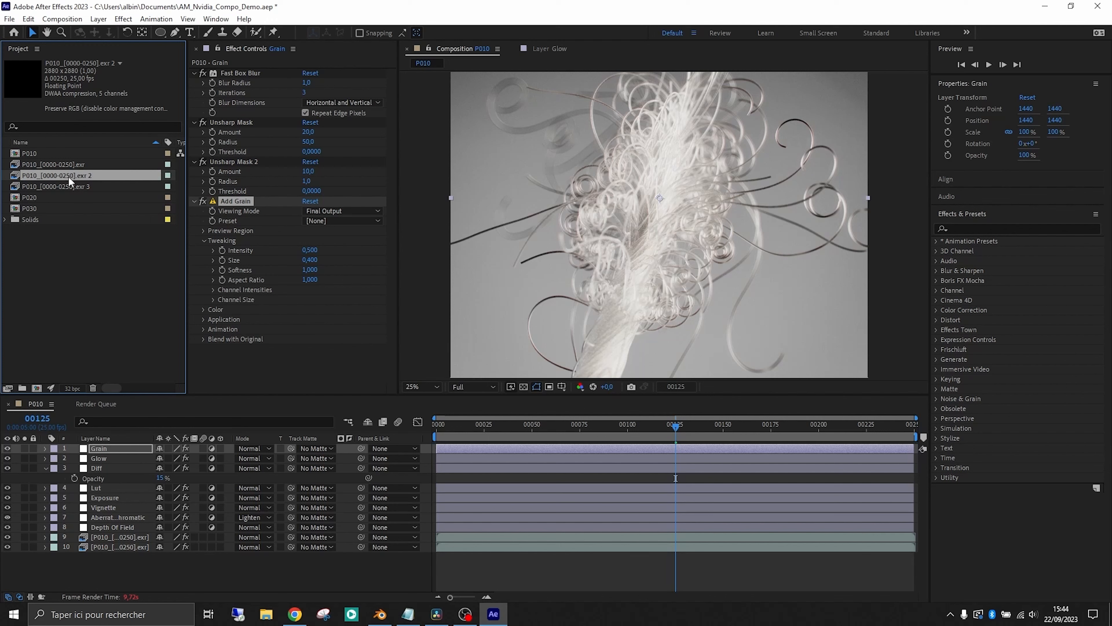
double_click(56, 175)
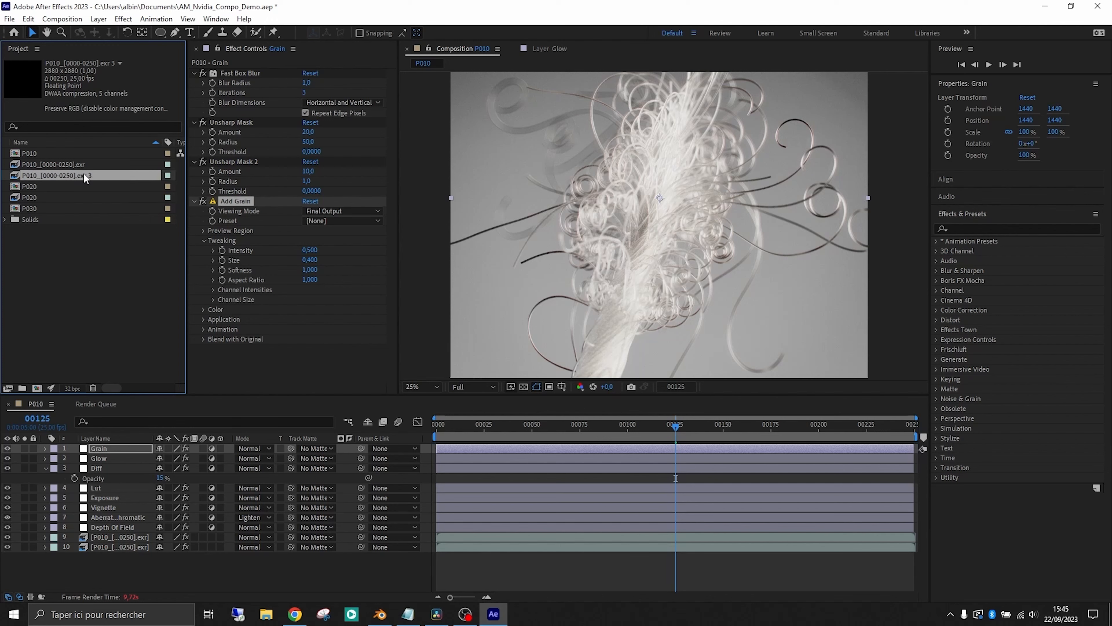
double_click(52, 175)
type("P030")
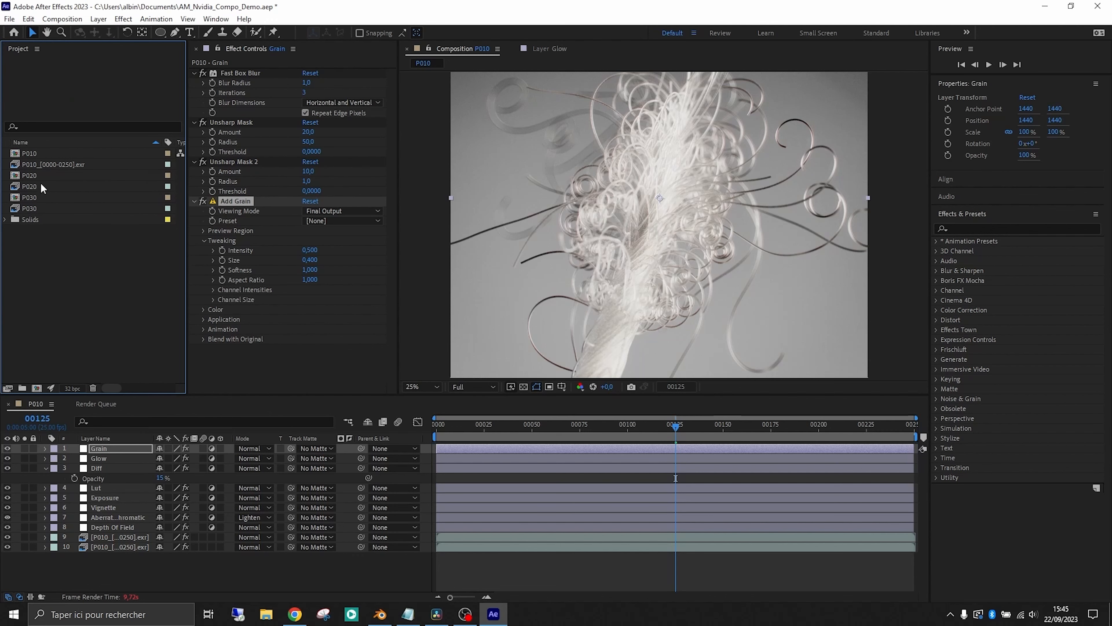
Step: Swap P020's two footage layers to P020 renders and retune its Depth Of Field depth pass
left_click(28, 175)
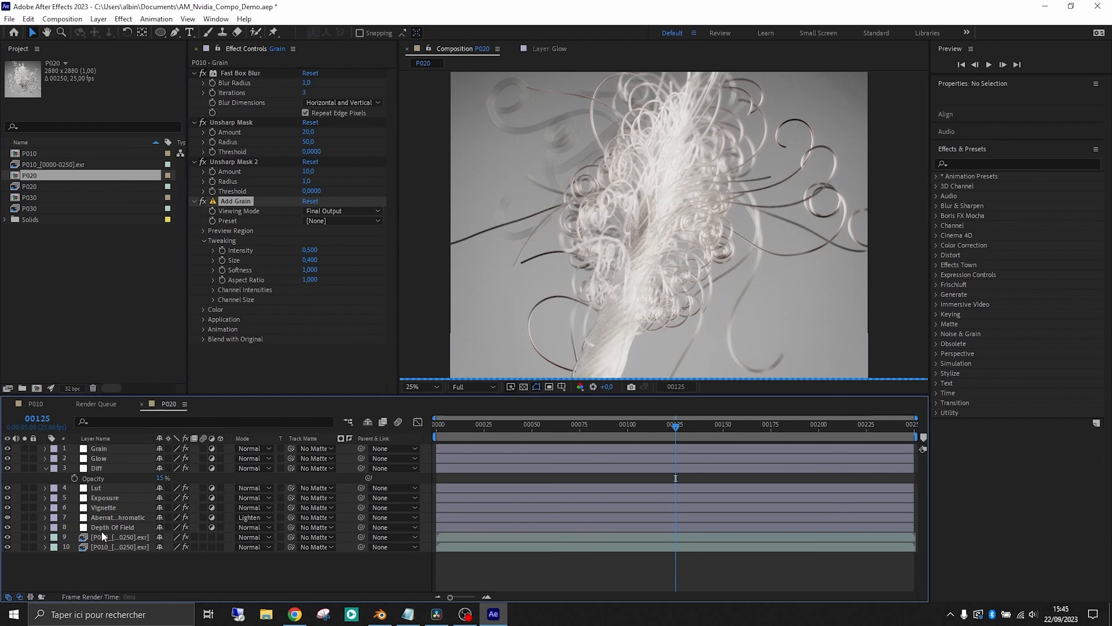
left_click(117, 547)
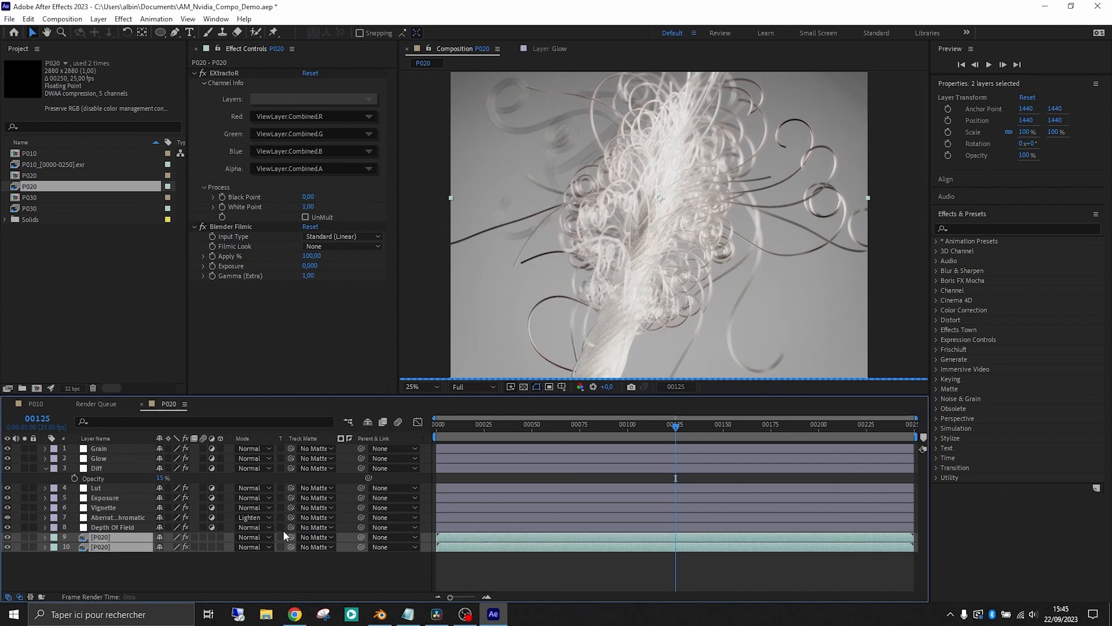
left_click(472, 387)
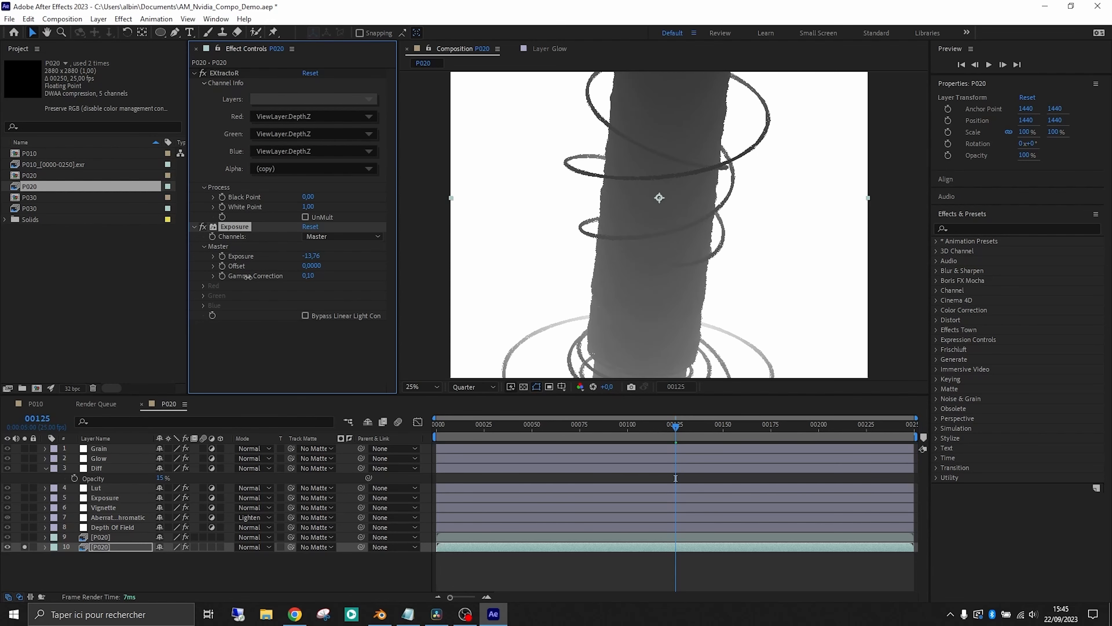
left_click(112, 527)
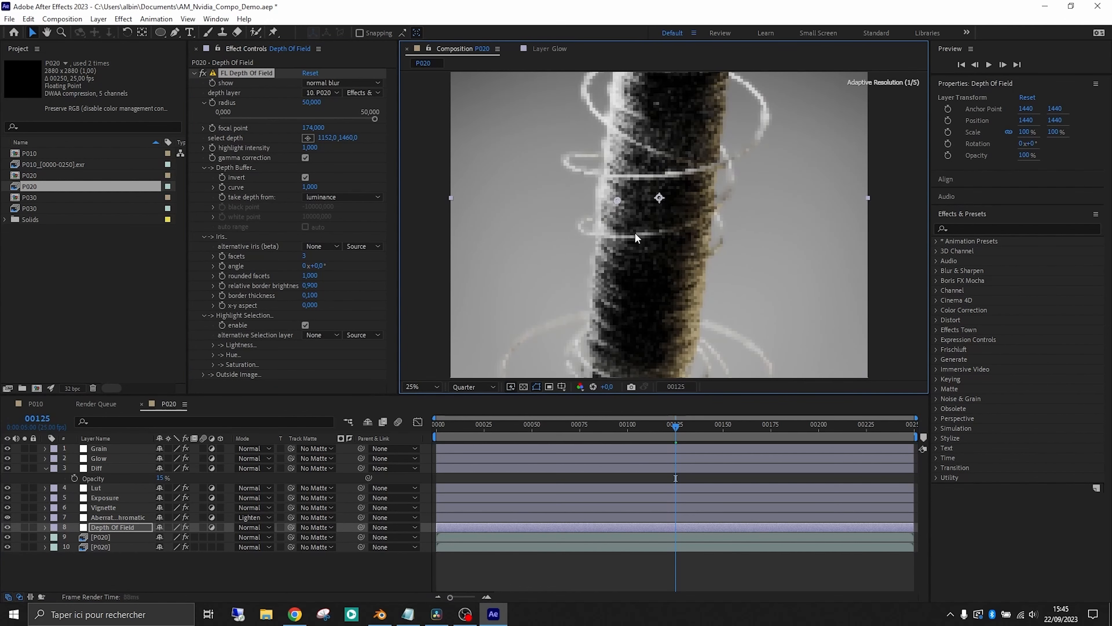
Step: Swap P030's footage layers to P030 renders and retune Depth Of Field focus to 181
left_click(29, 197)
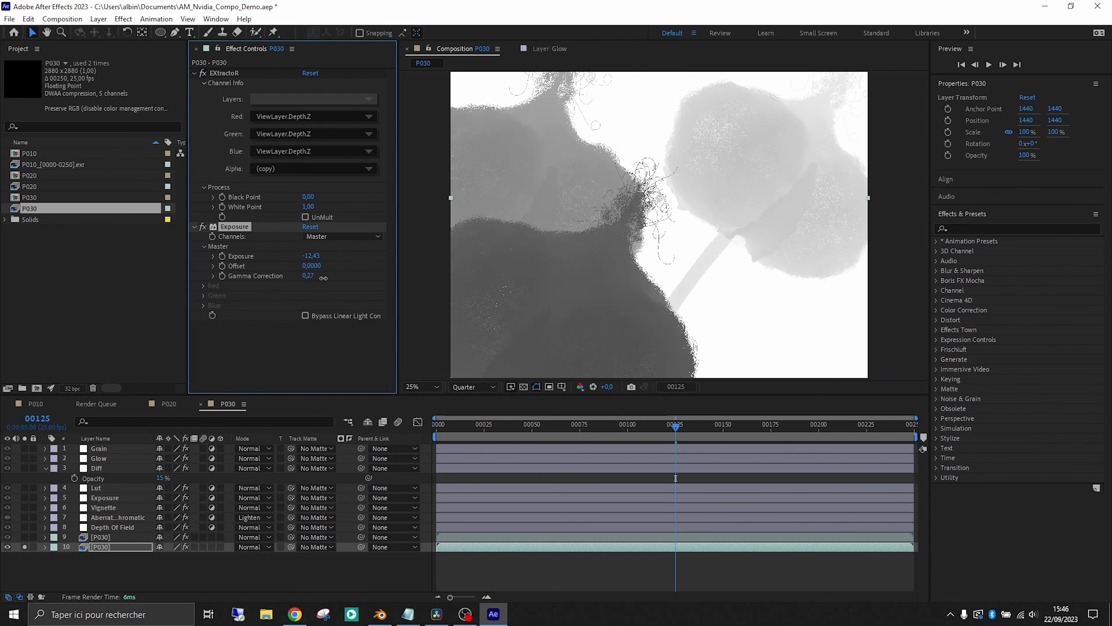
left_click(113, 527)
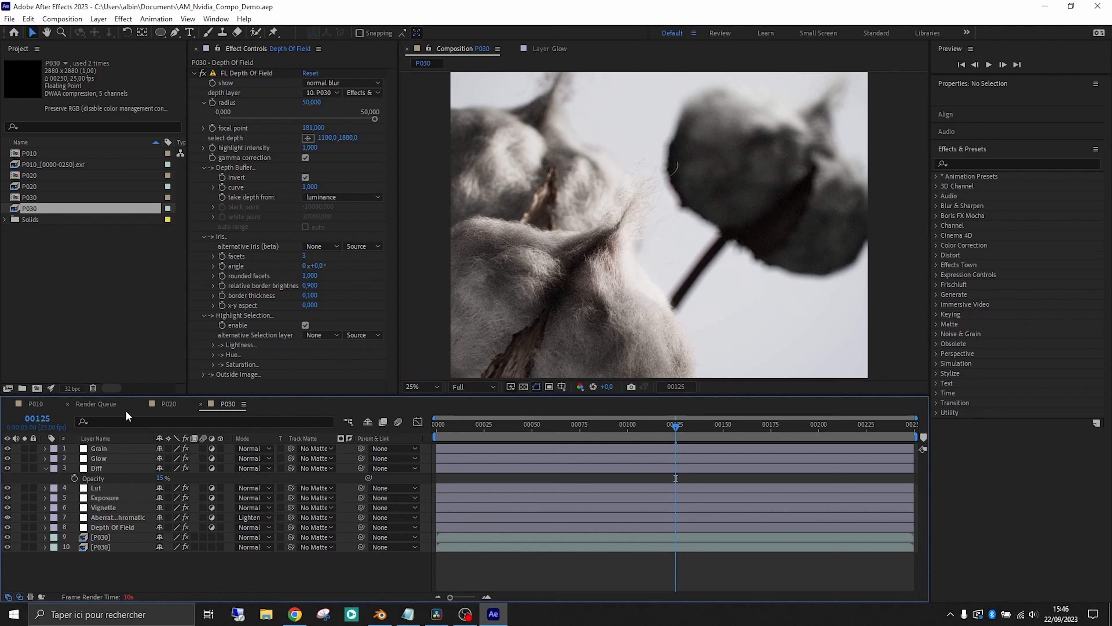
Step: Queue P010 with an OpenEXR Sequence output module and Preserve RGB enabled
left_click(29, 153)
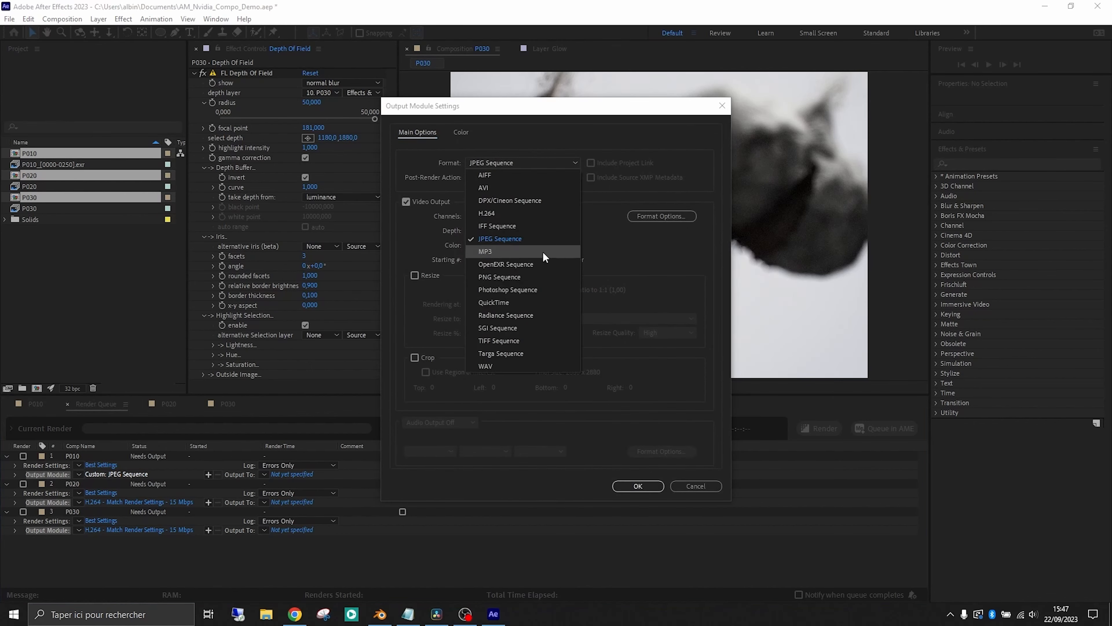
left_click(506, 264)
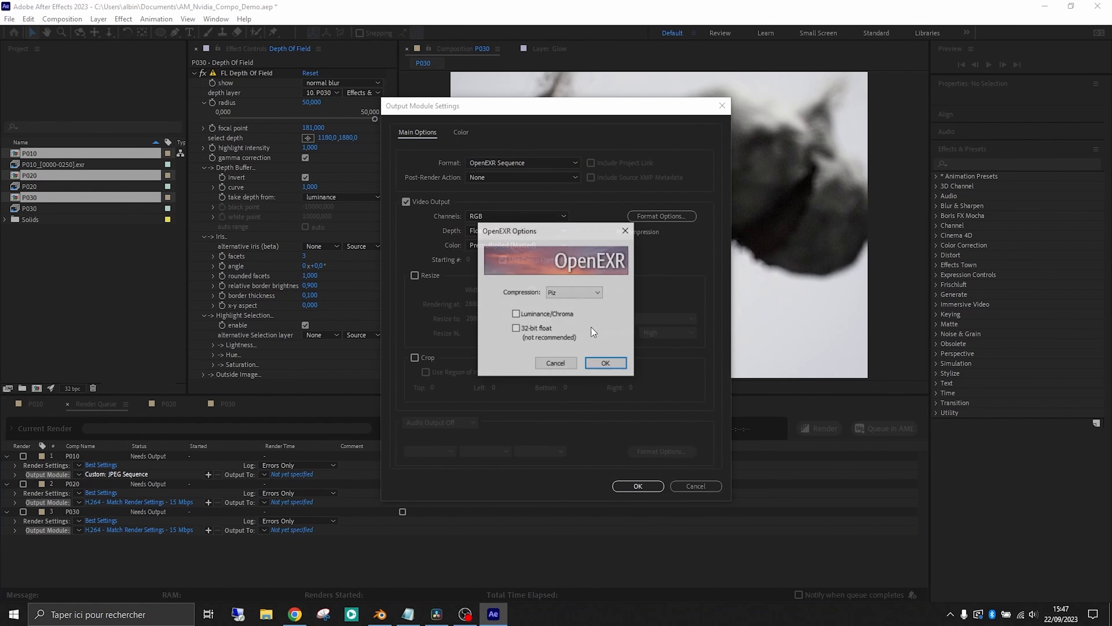
left_click(575, 292)
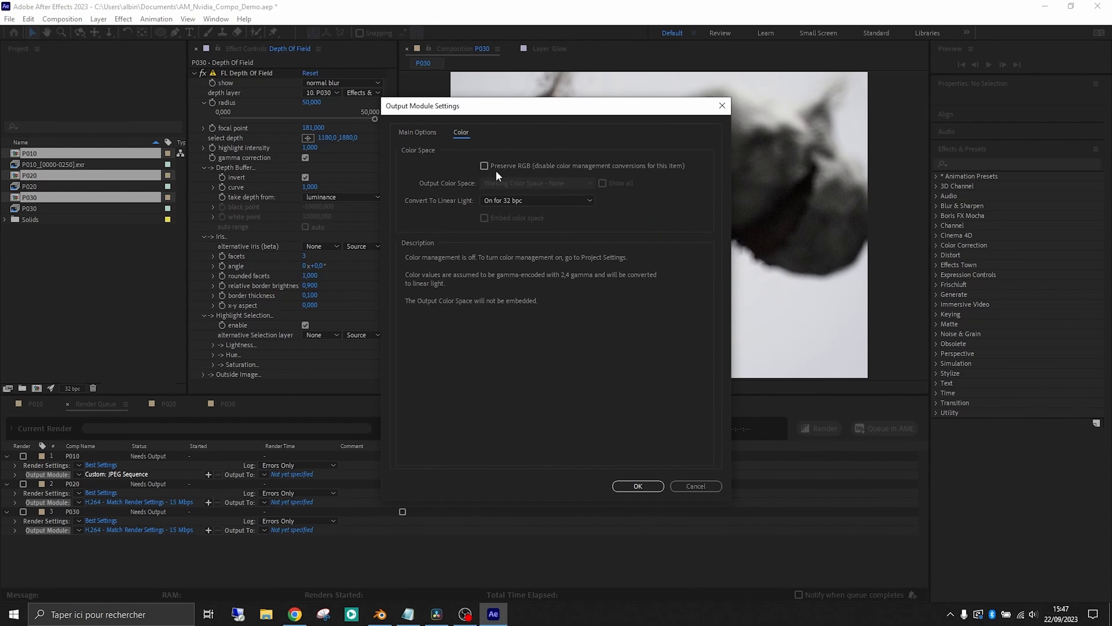
left_click(484, 165)
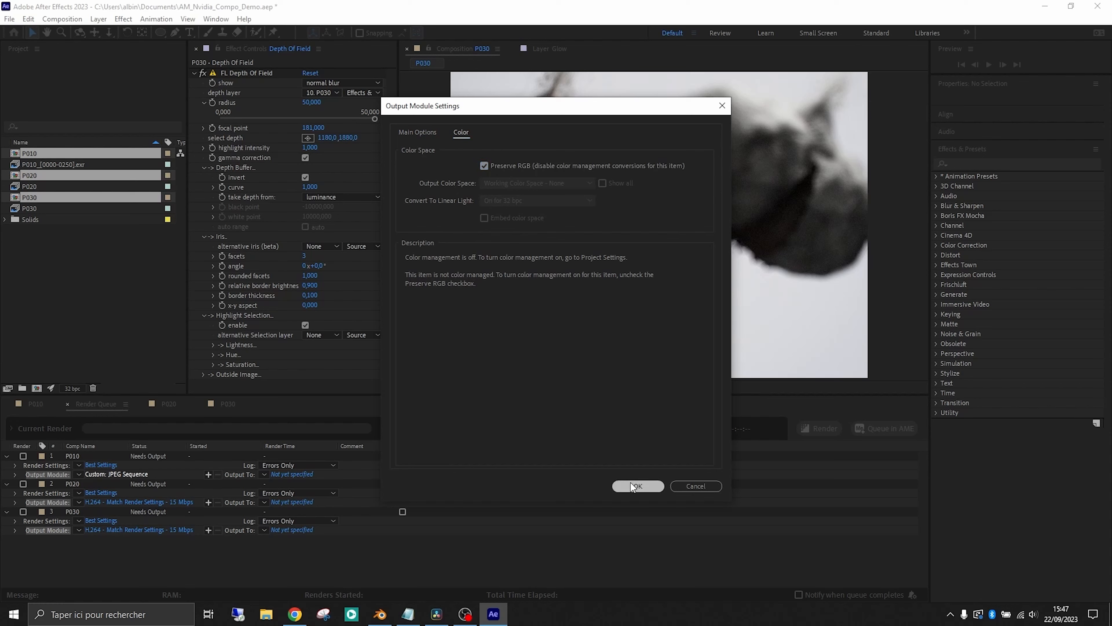
left_click(638, 486)
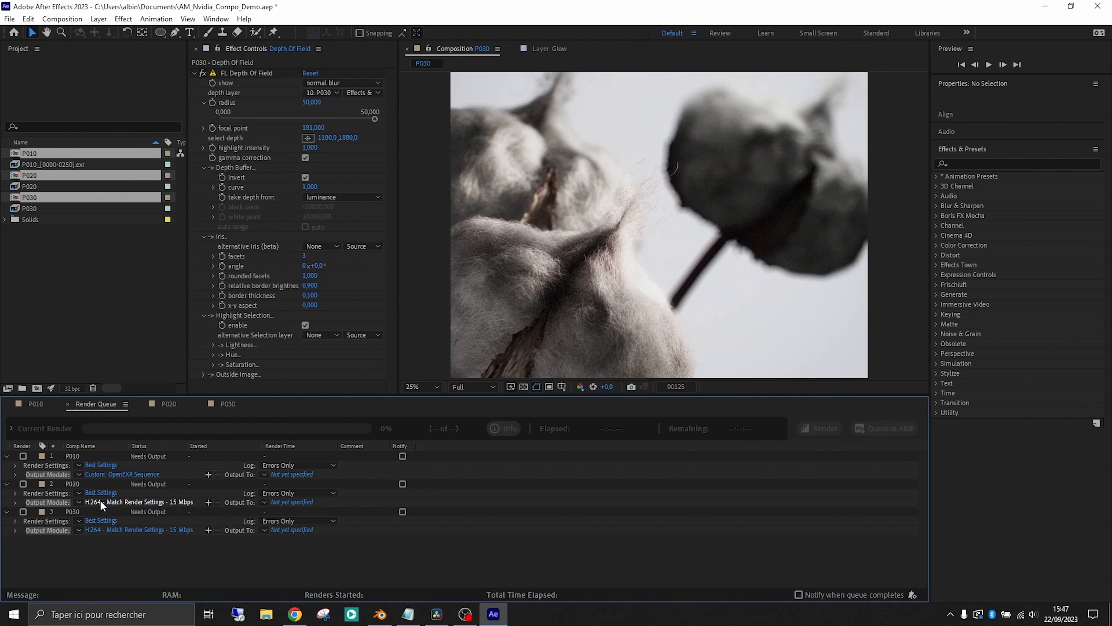
Step: Give P020's output module the same OpenEXR Sequence settings
left_click(115, 502)
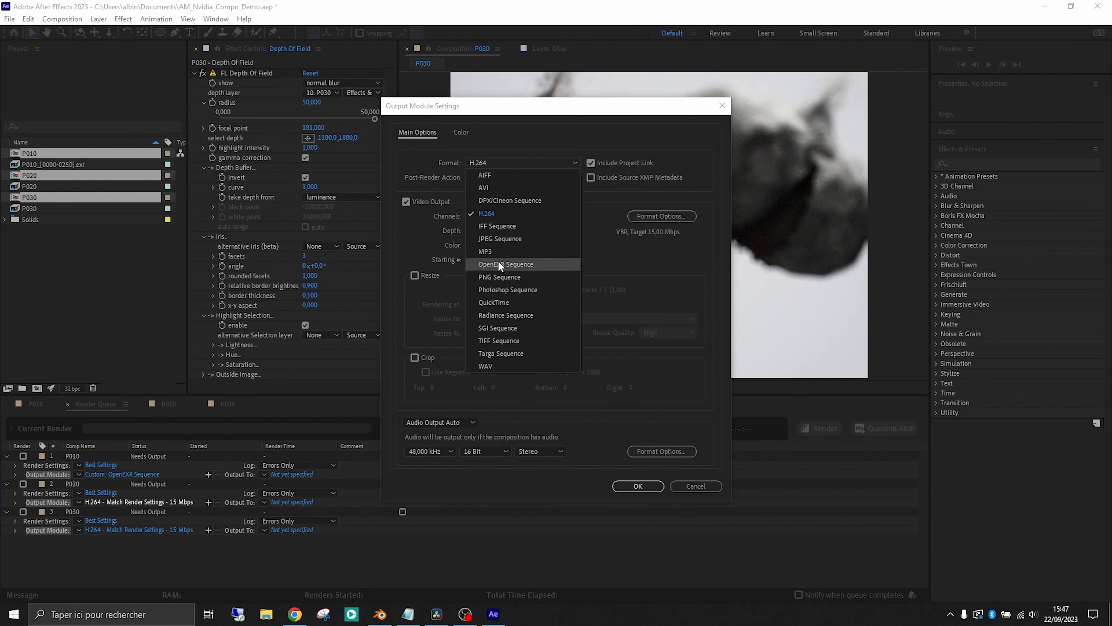
left_click(506, 264)
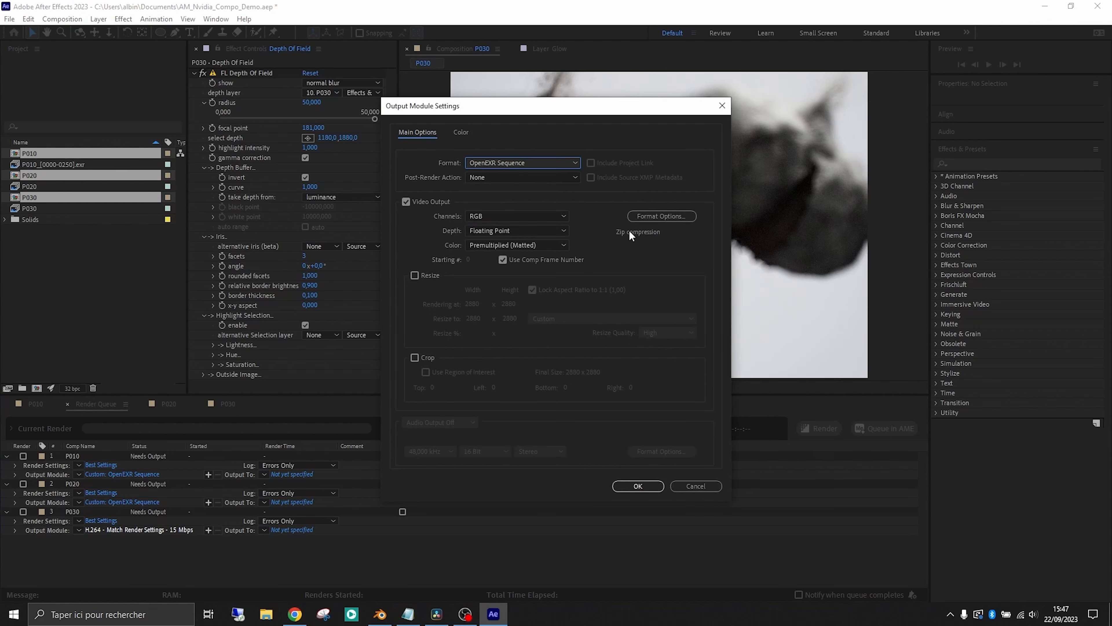
left_click(462, 132)
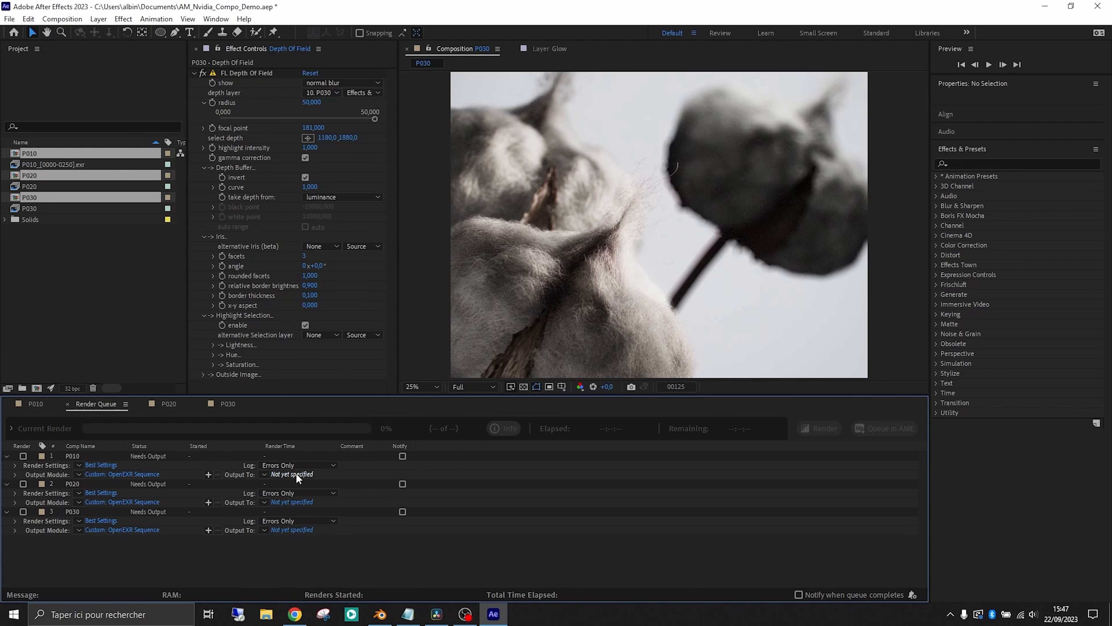
Step: Set P010's Output To a P010 subfolder inside CompOutput and save
left_click(292, 474)
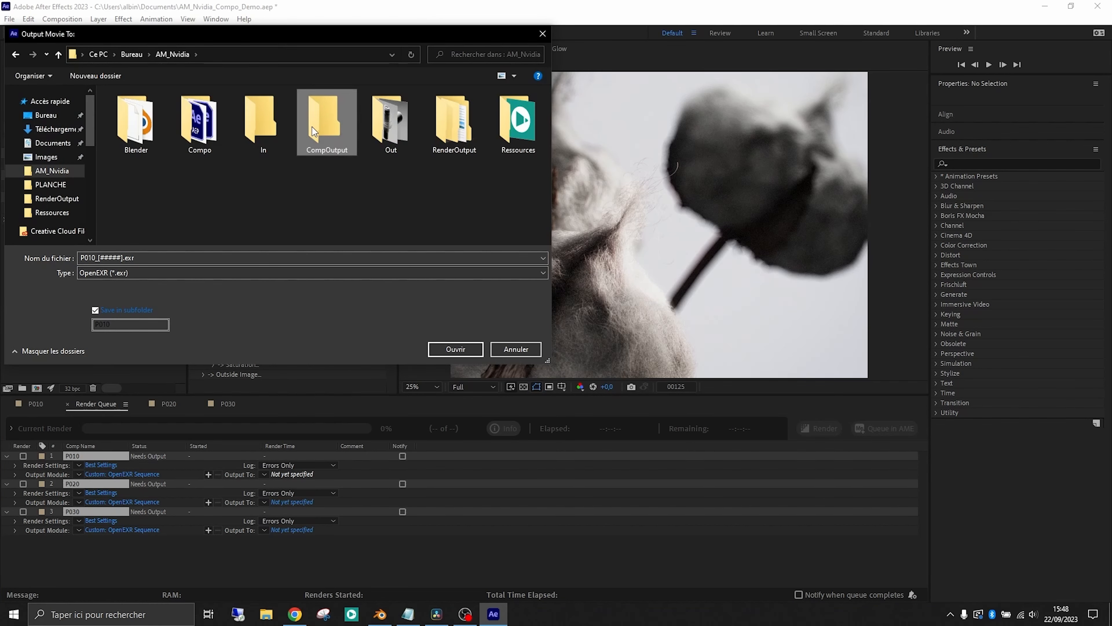
double_click(326, 123)
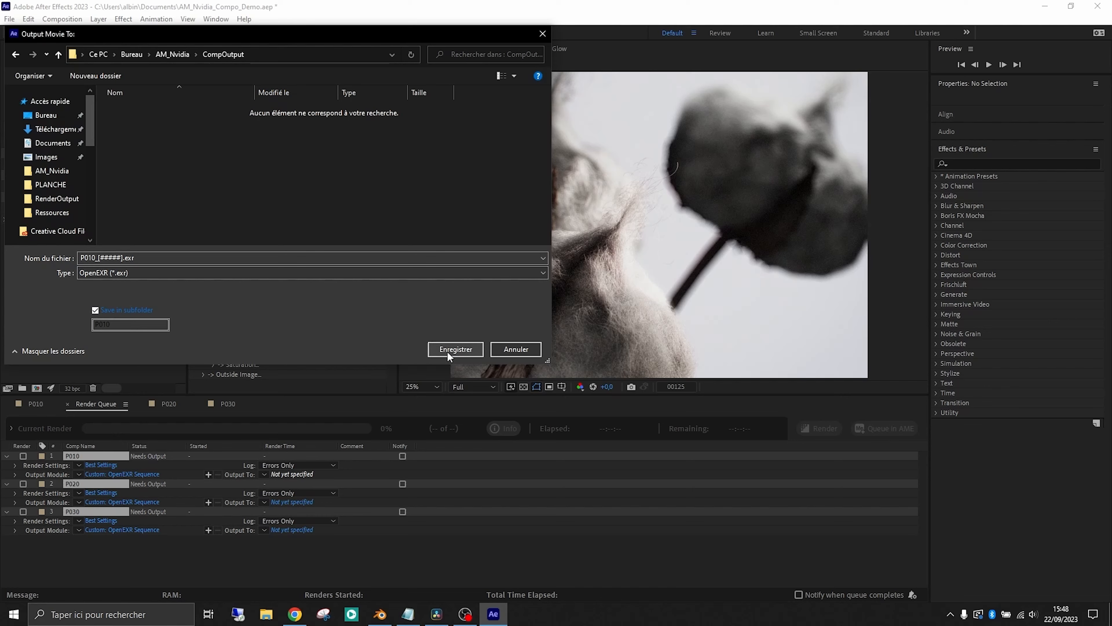
left_click(455, 349)
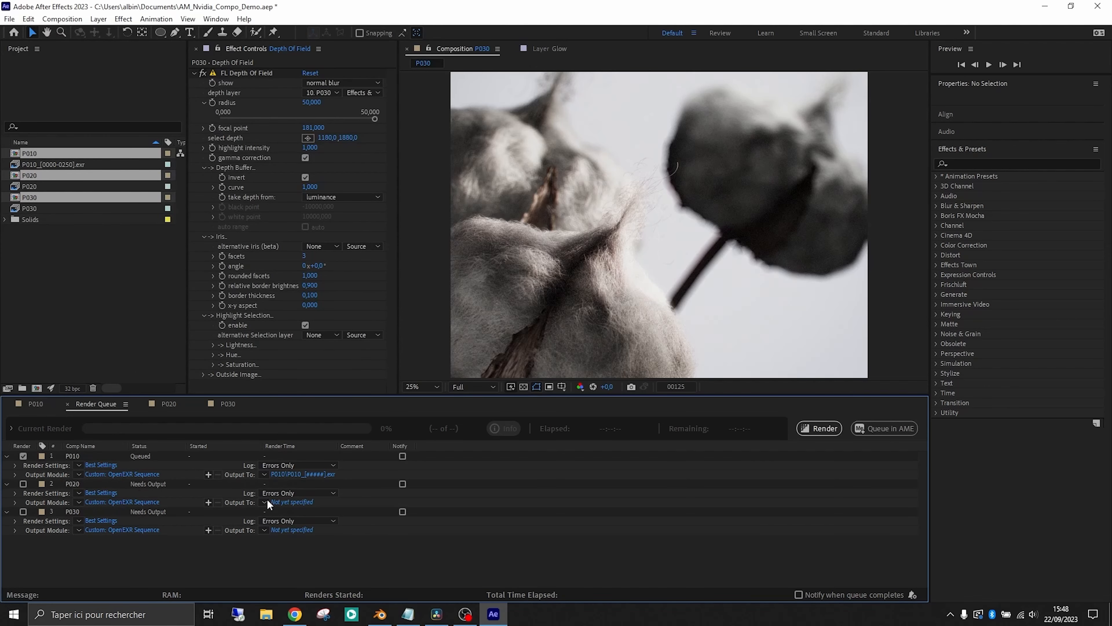